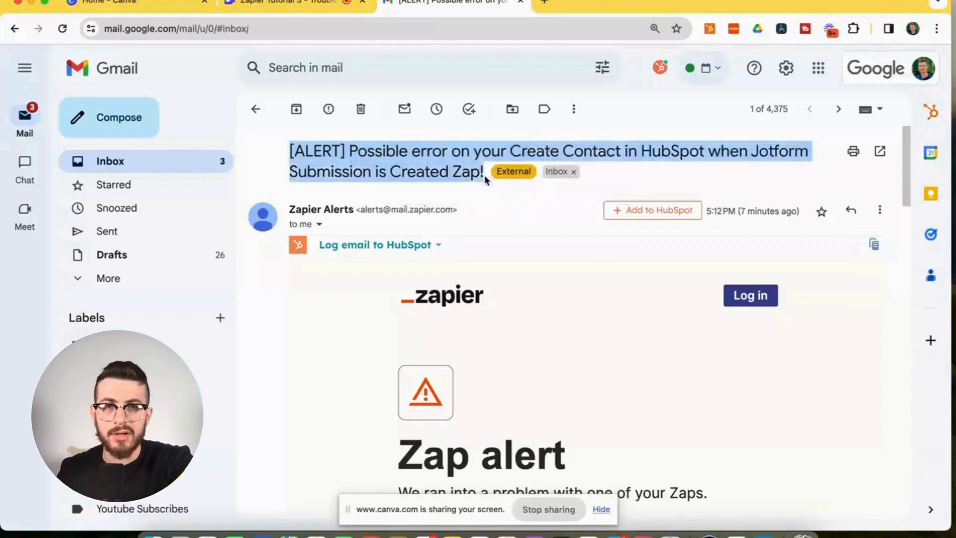
- Open the run details of the failed Create Contact in HubSpot Zap run
scroll(down, 3)
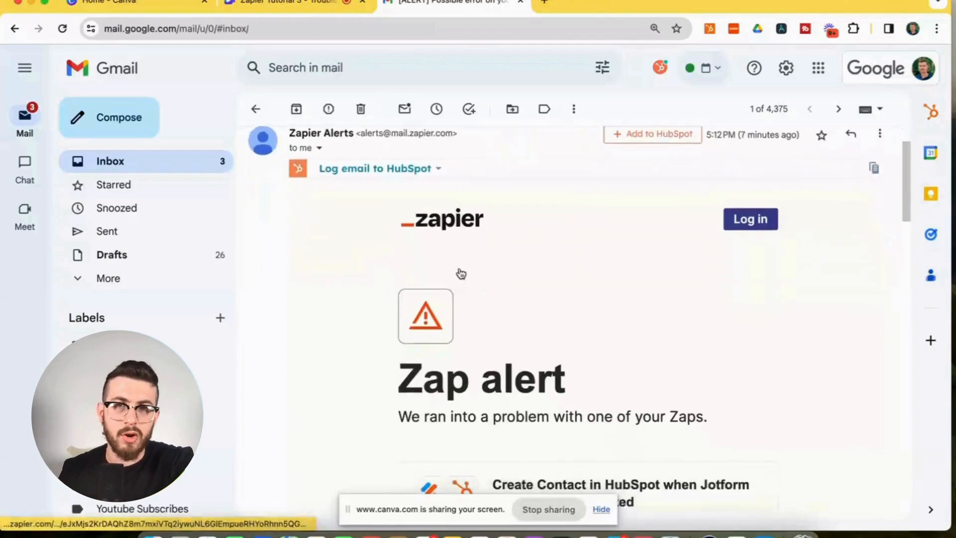
scroll(down, 3)
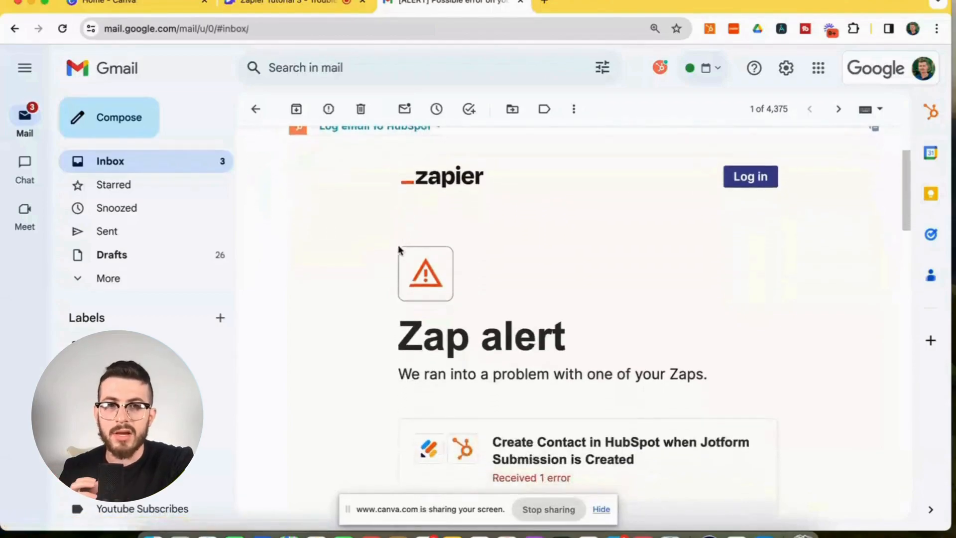
scroll(down, 3)
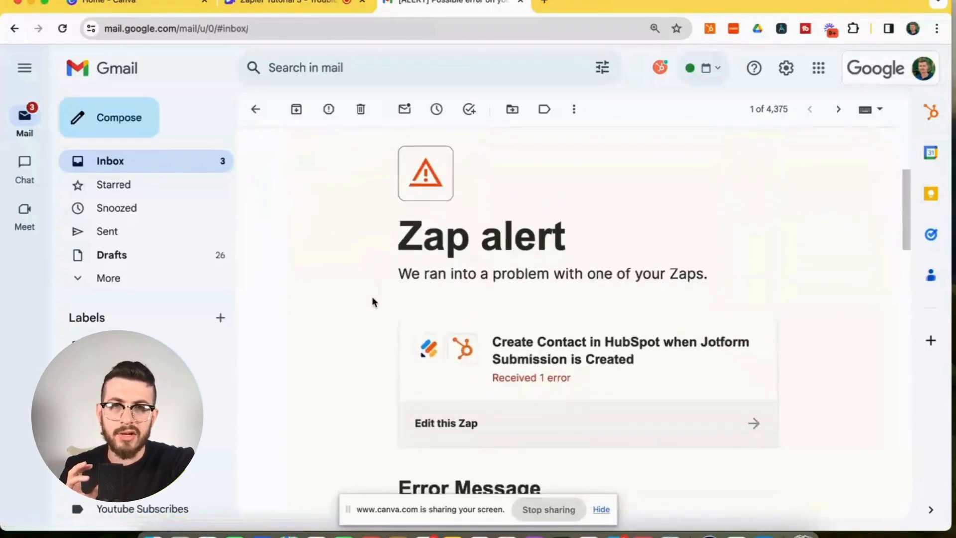
scroll(down, 3)
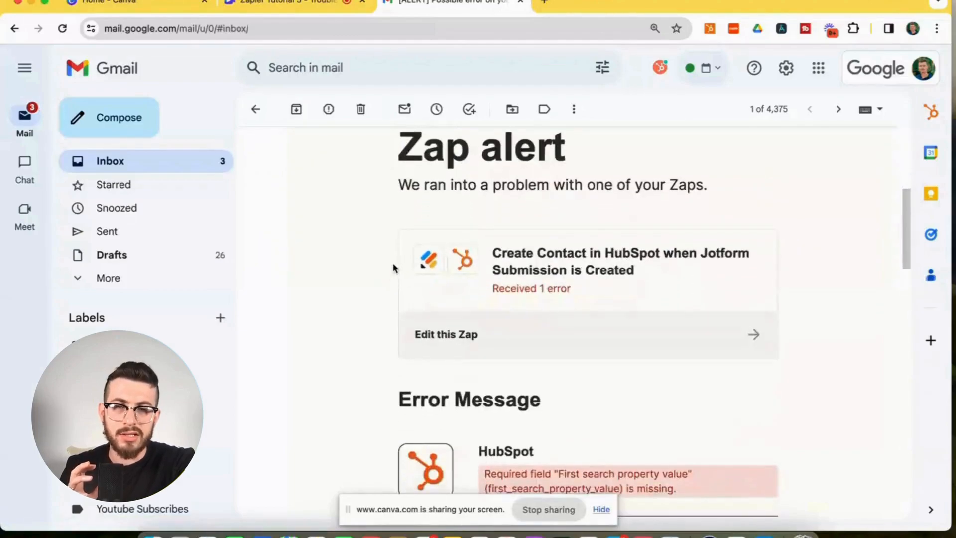
mouse_move(526, 282)
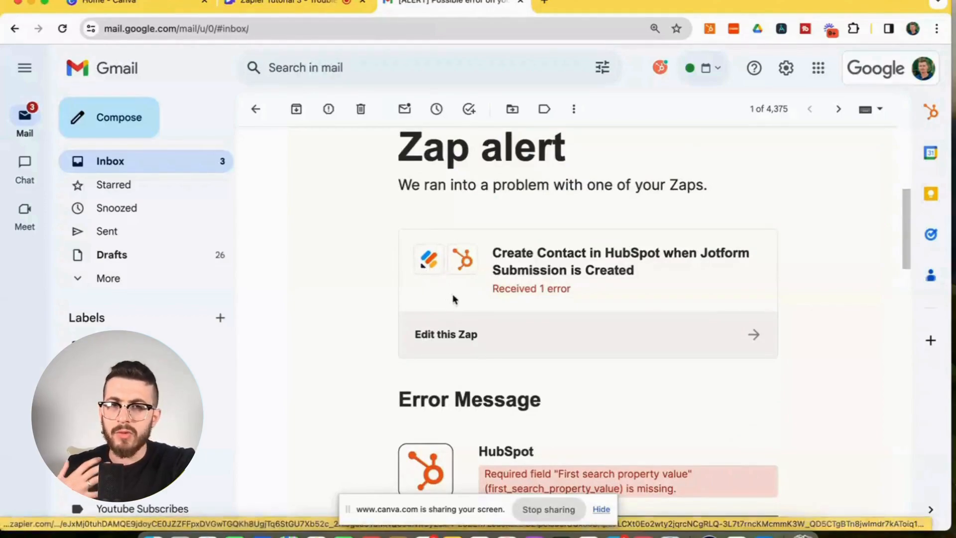
scroll(down, 3)
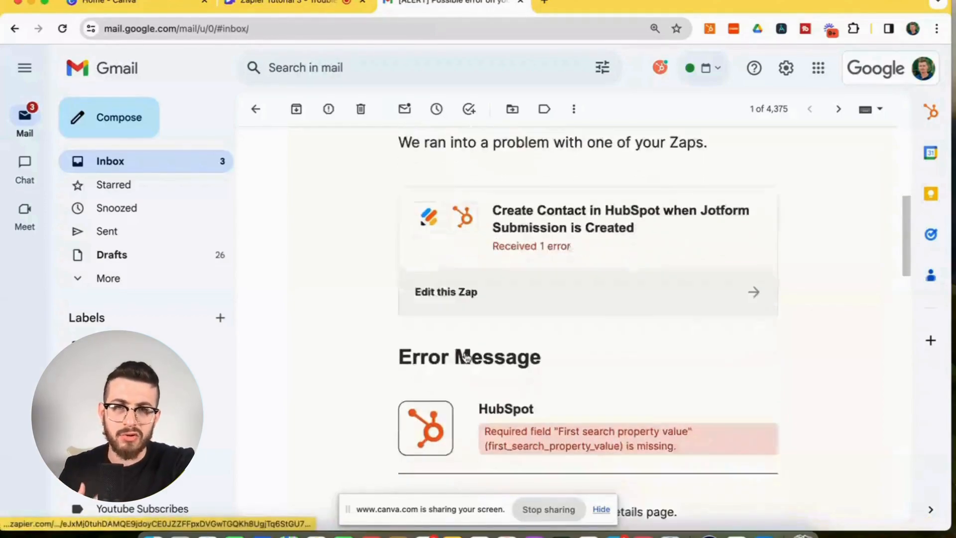
scroll(down, 3)
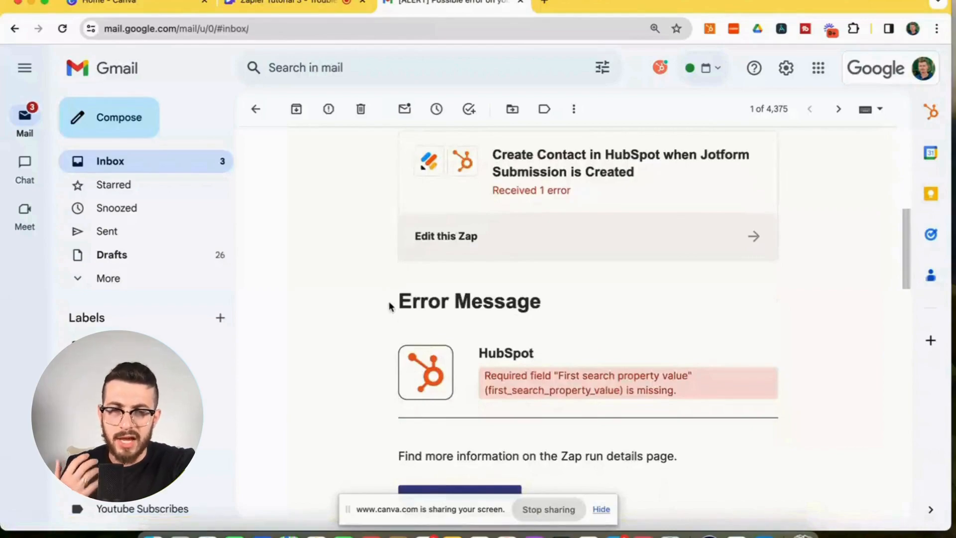
scroll(down, 3)
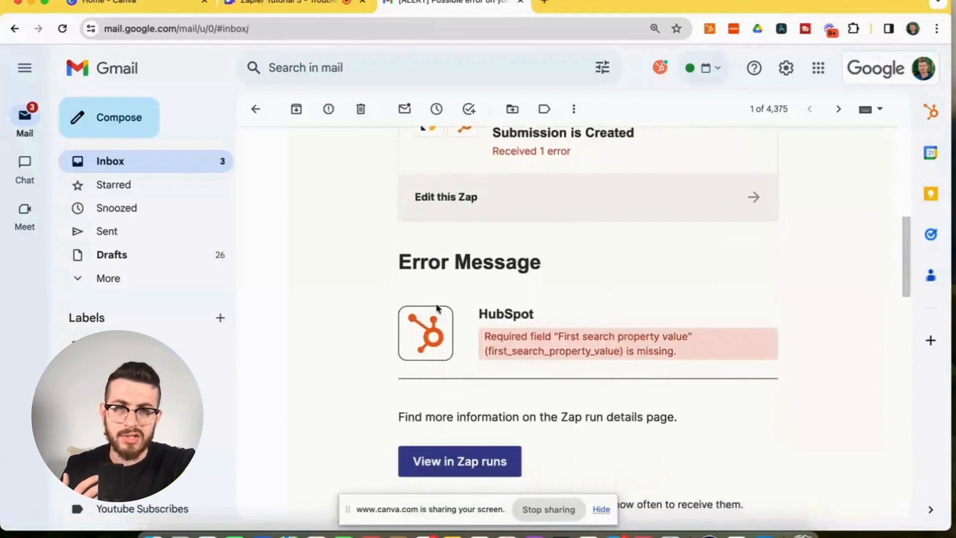
mouse_move(477, 340)
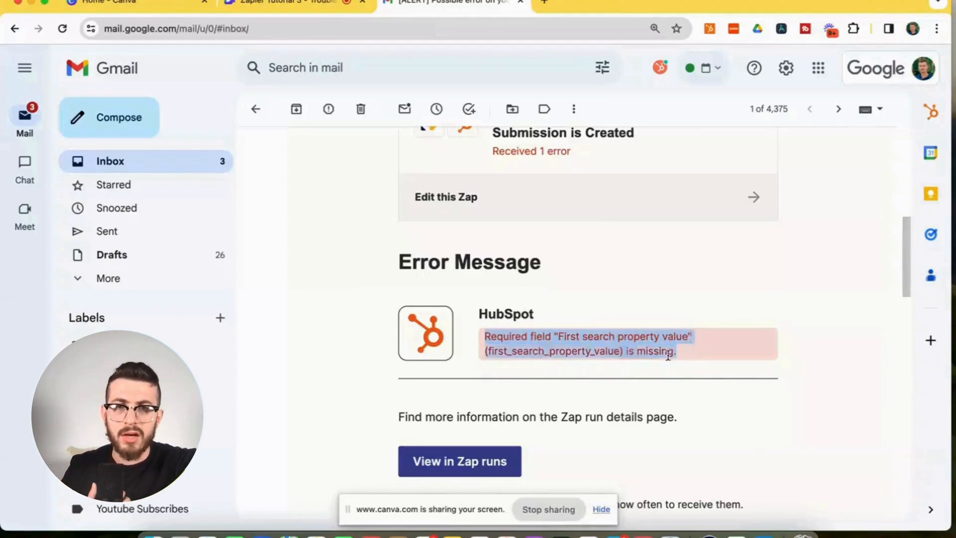
mouse_move(651, 391)
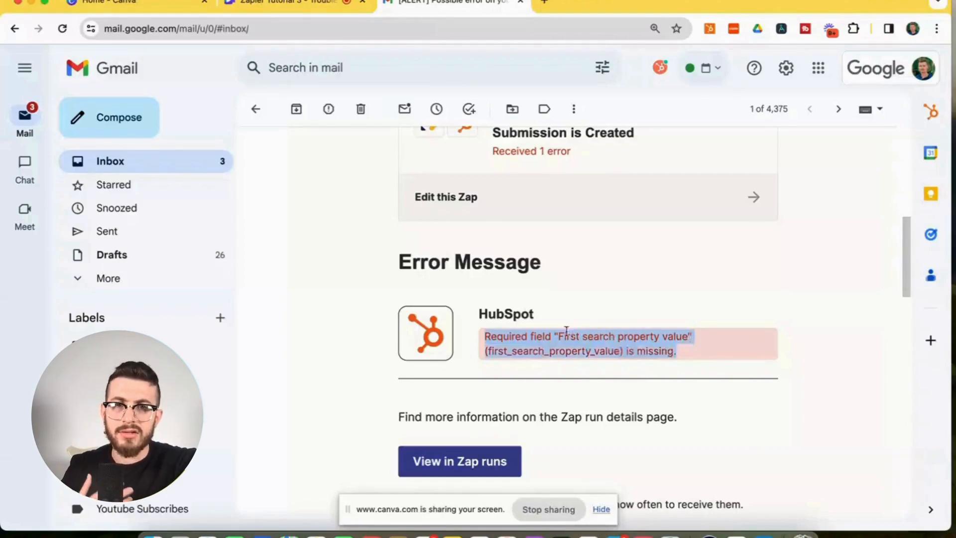
scroll(up, 3)
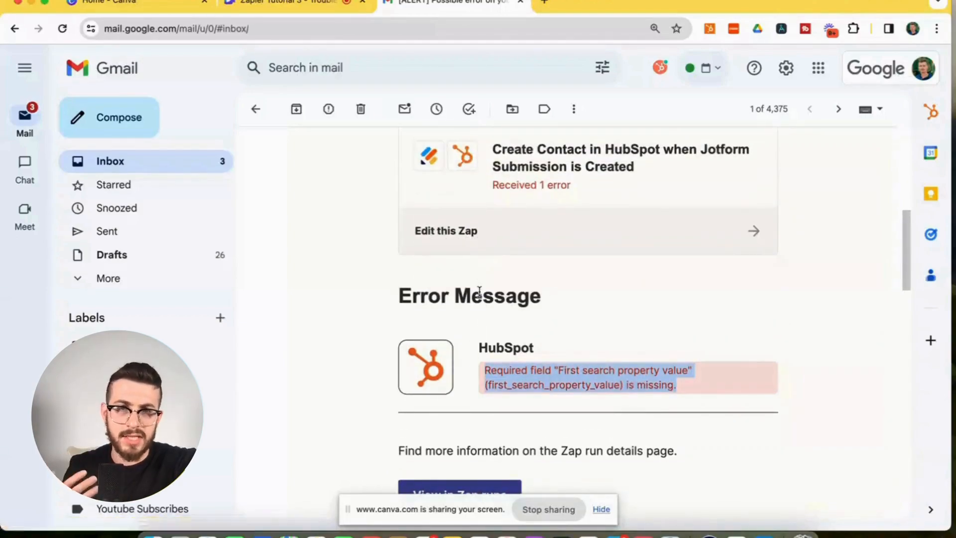
scroll(down, 3)
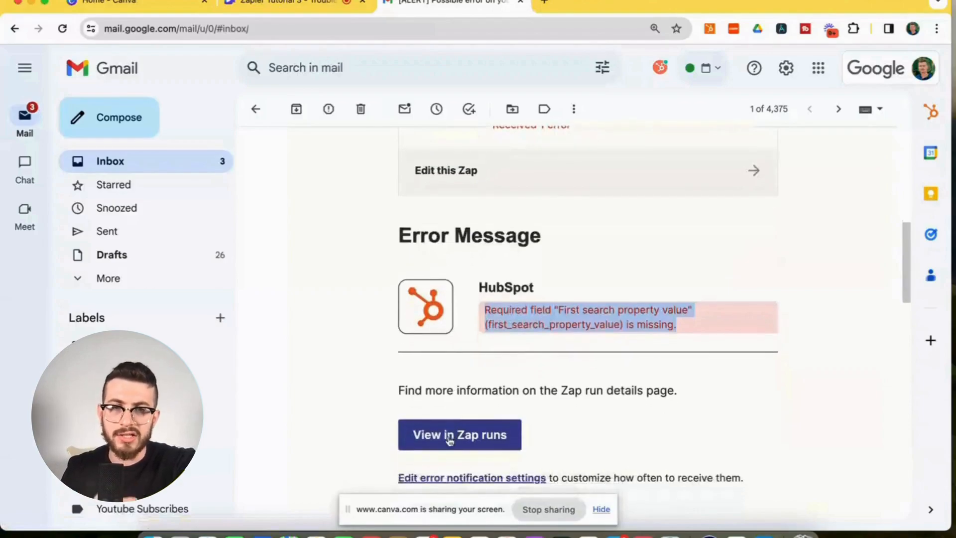
mouse_move(460, 434)
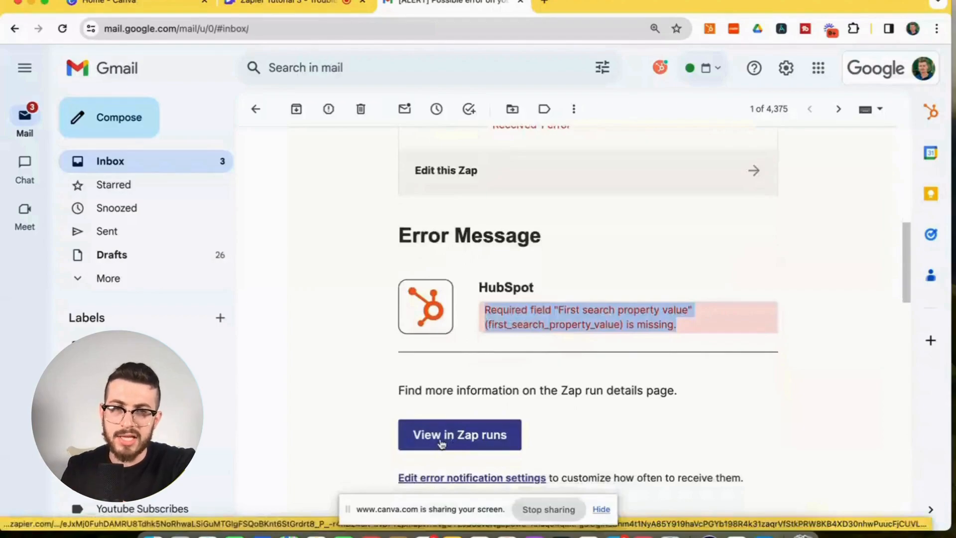
click(459, 435)
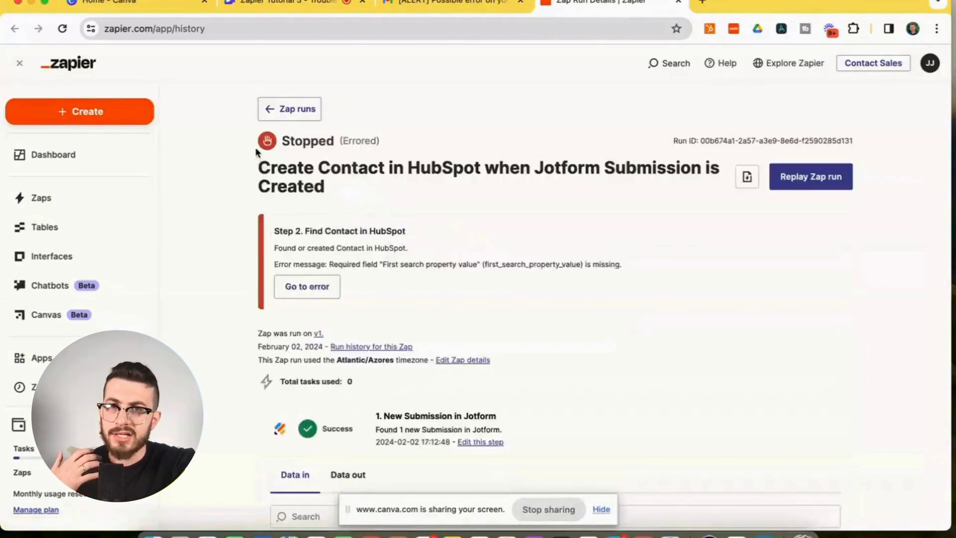
- Show the Jotform step's Data out, revealing an empty Email answer with only a name filled
triple_click(428, 167)
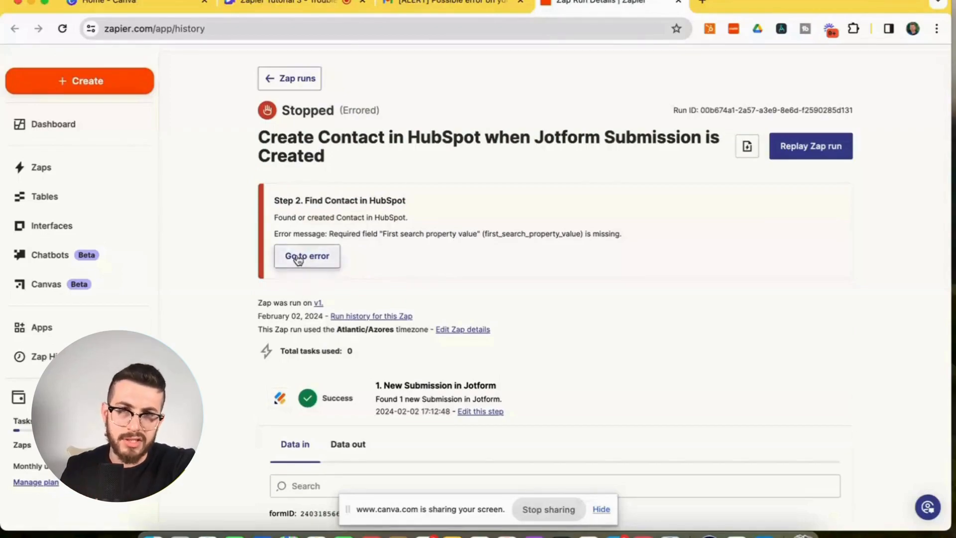
scroll(up, 3)
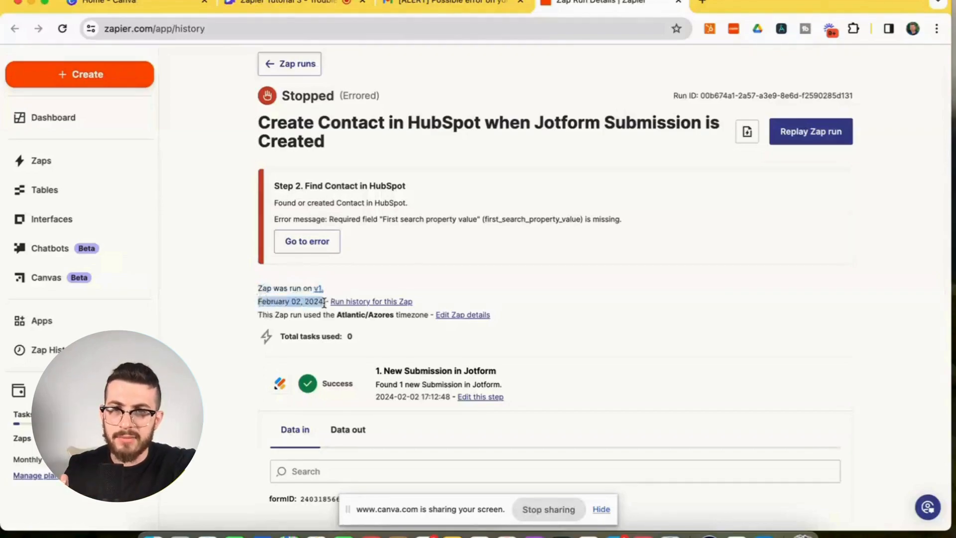
scroll(down, 3)
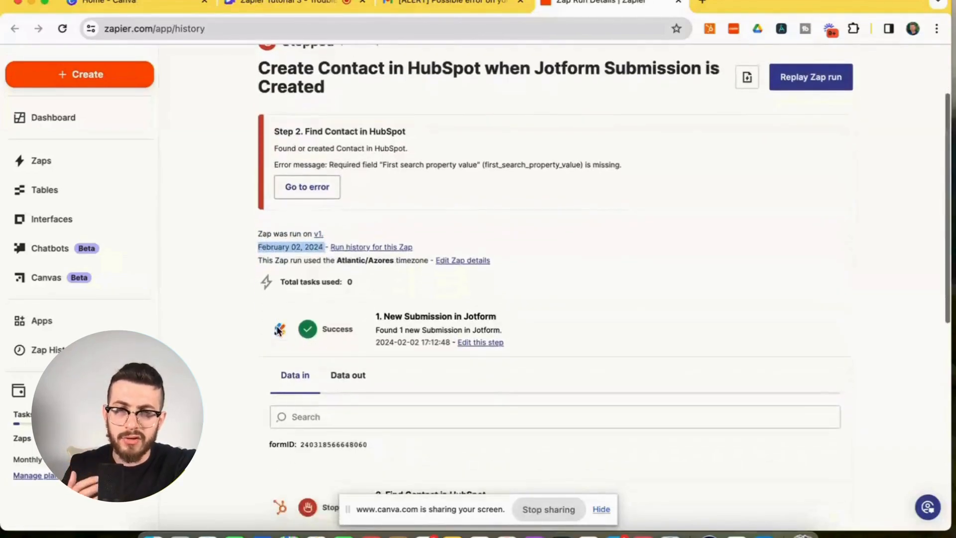
scroll(down, 3)
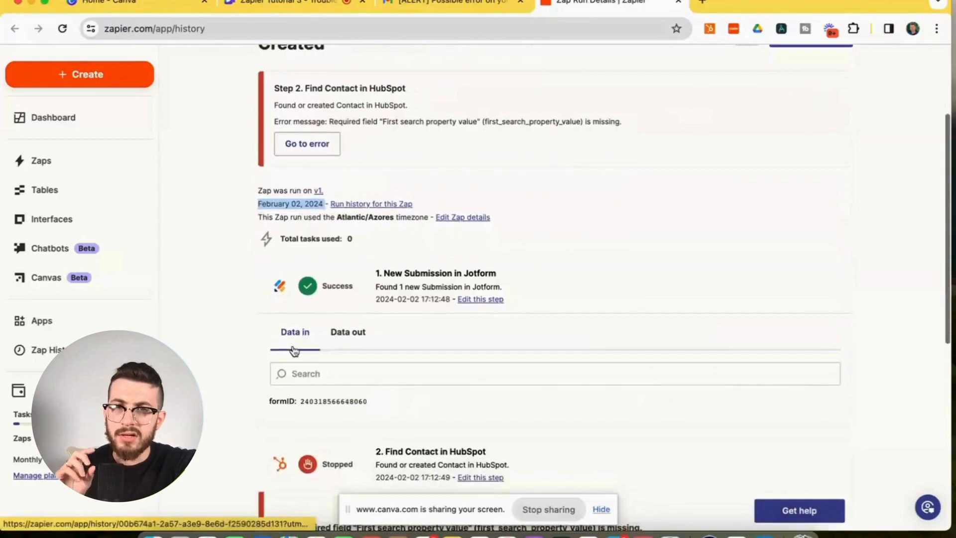
scroll(down, 3)
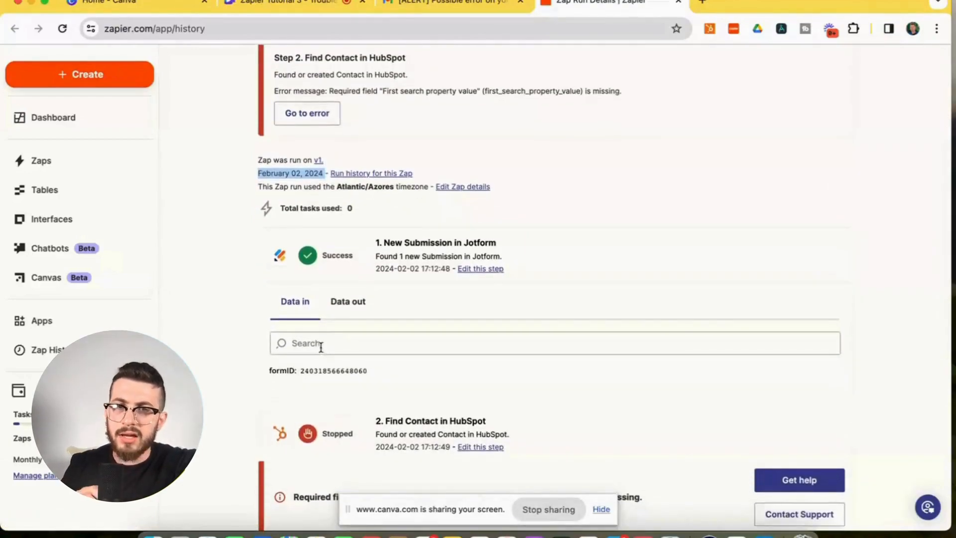
click(347, 300)
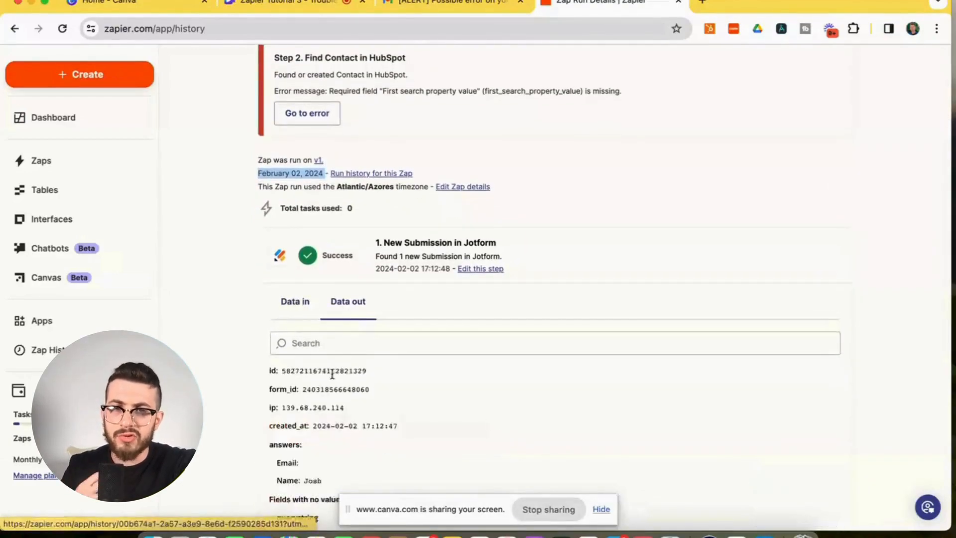
scroll(down, 3)
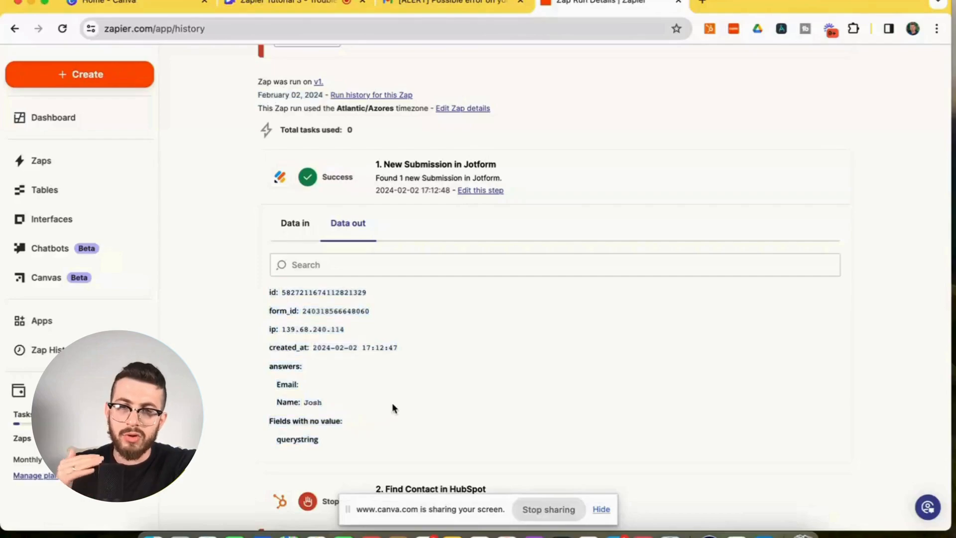
scroll(down, 3)
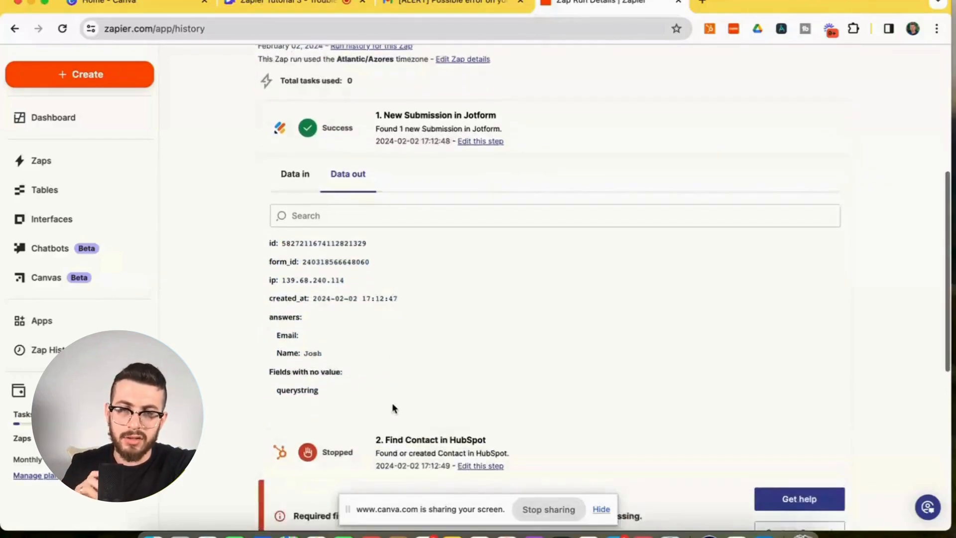
scroll(down, 3)
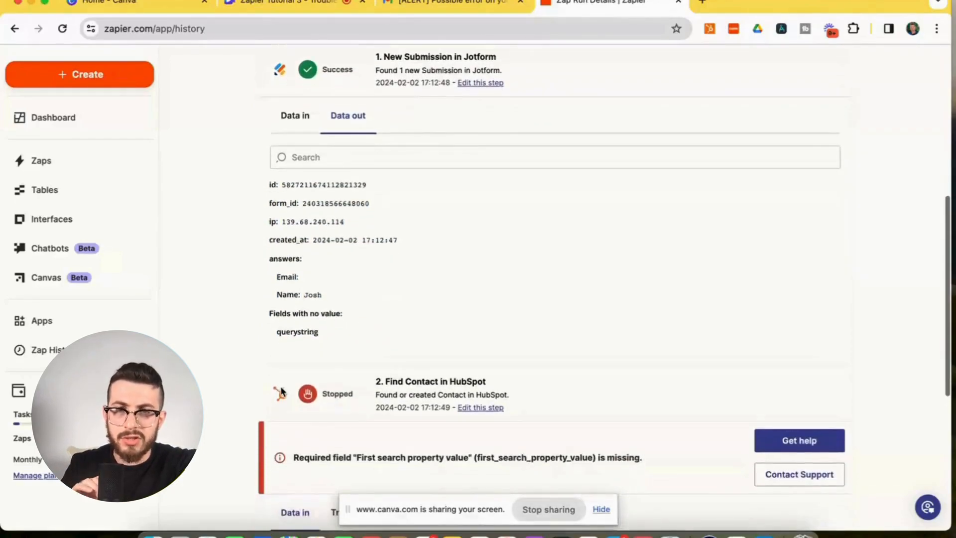
scroll(down, 3)
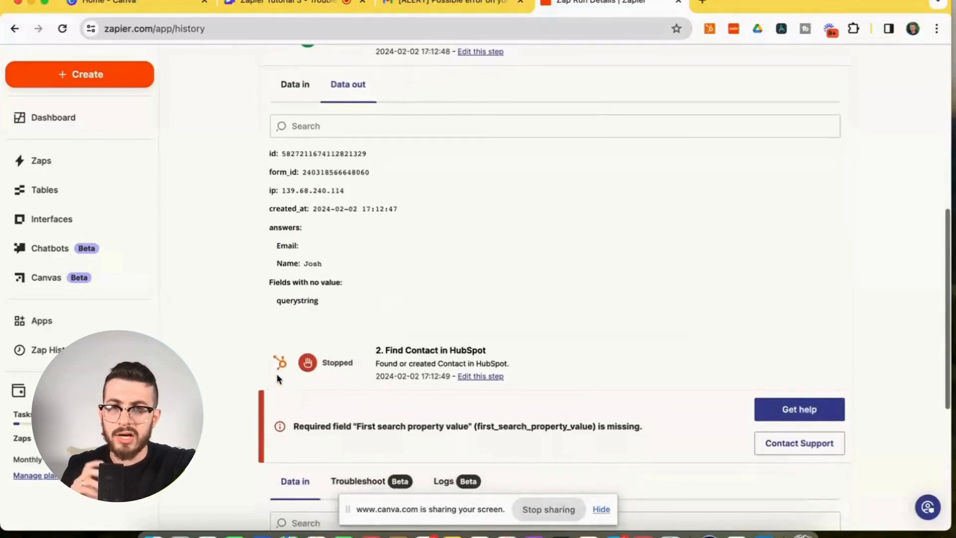
mouse_move(361, 371)
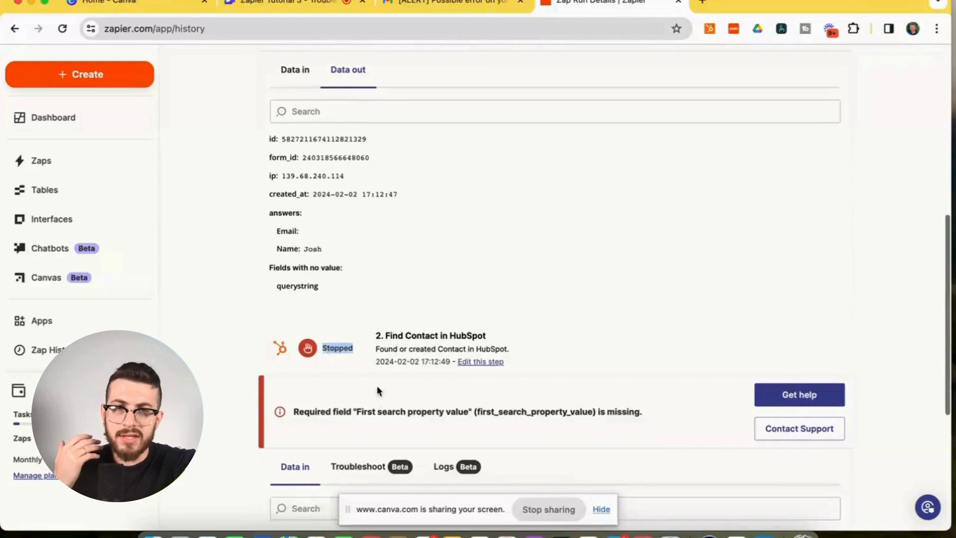
mouse_move(425, 341)
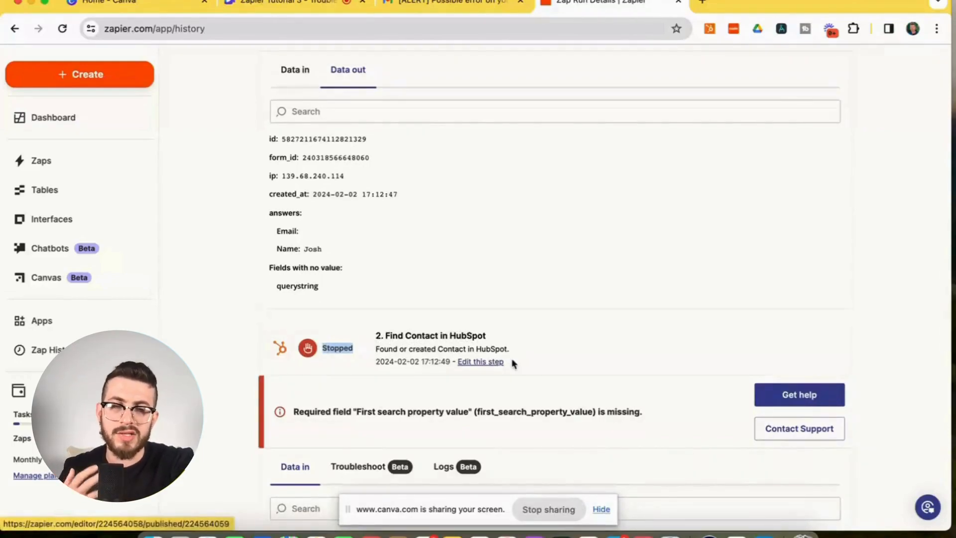
scroll(down, 3)
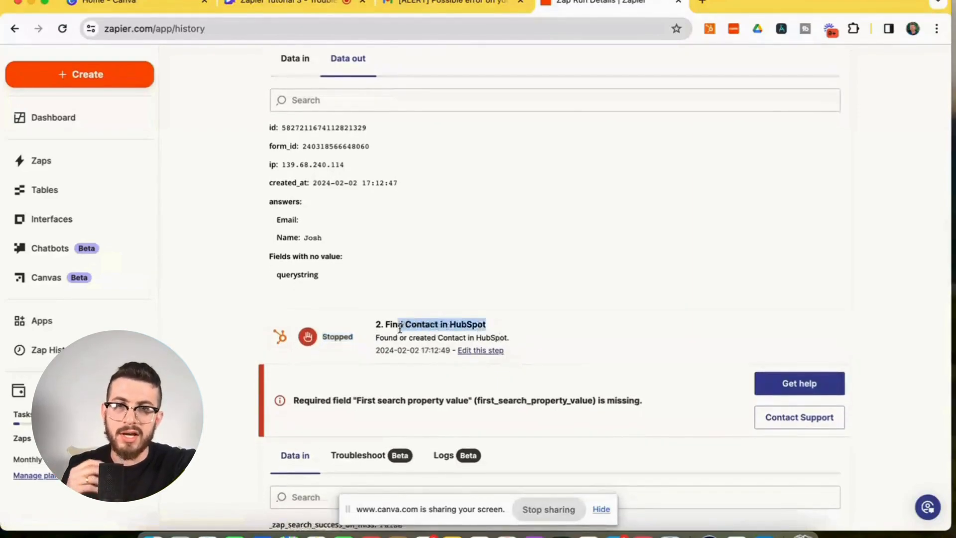
scroll(down, 3)
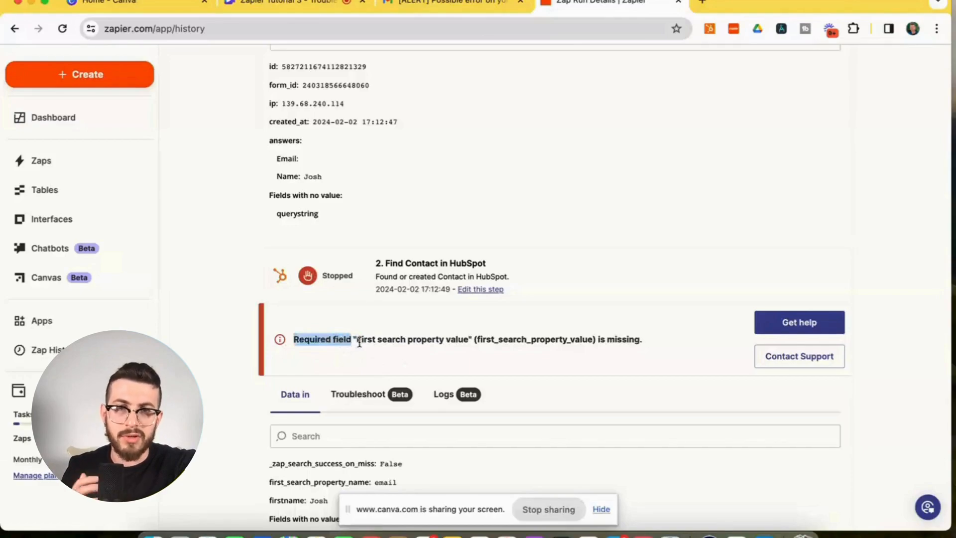
scroll(down, 3)
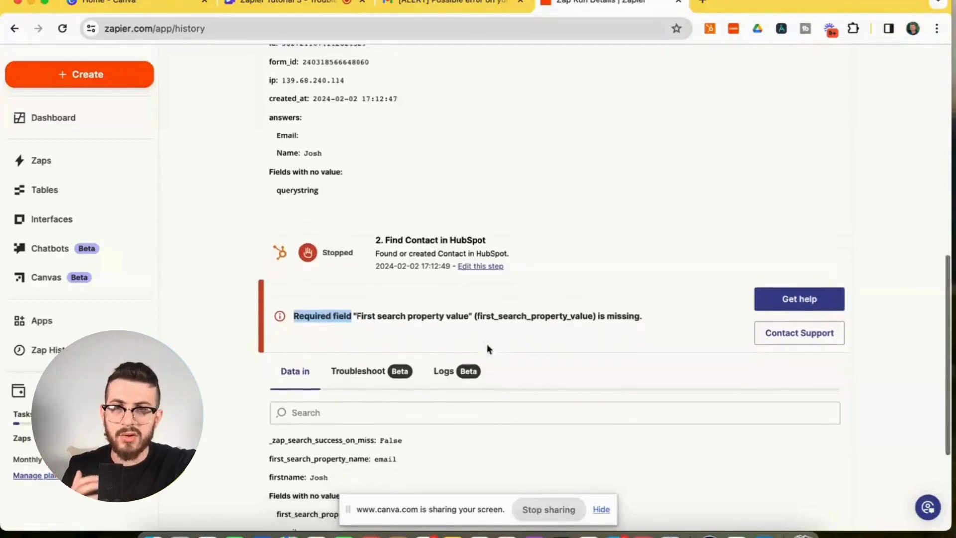
scroll(down, 3)
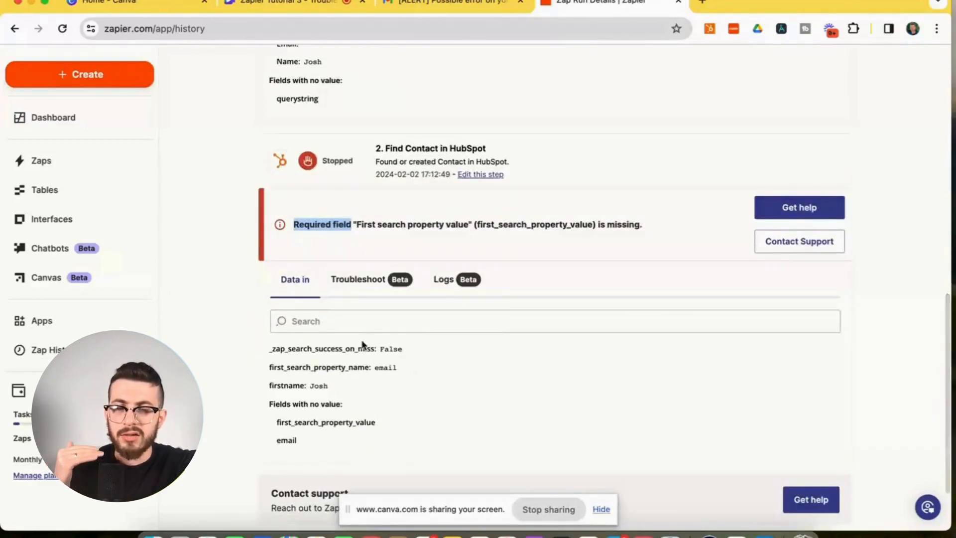
scroll(down, 3)
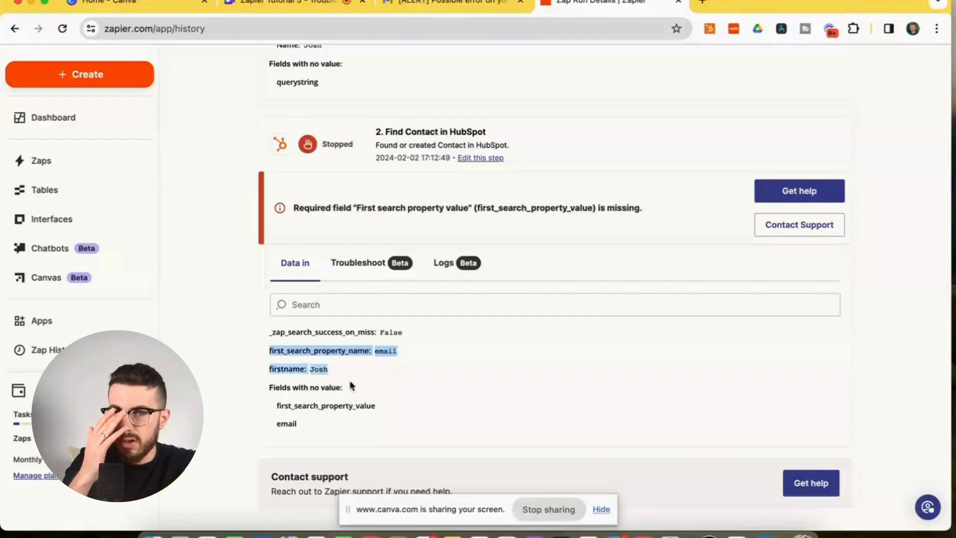
mouse_move(313, 363)
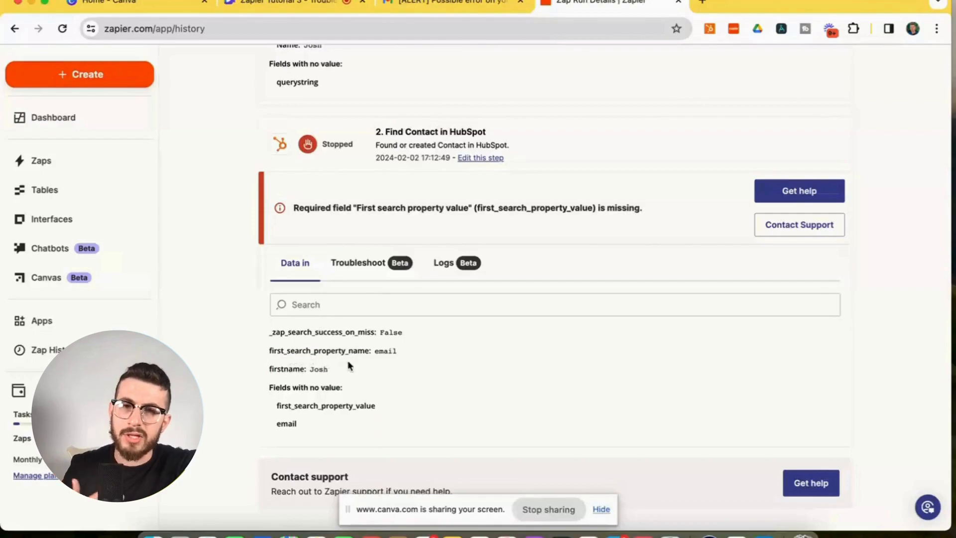
mouse_move(402, 359)
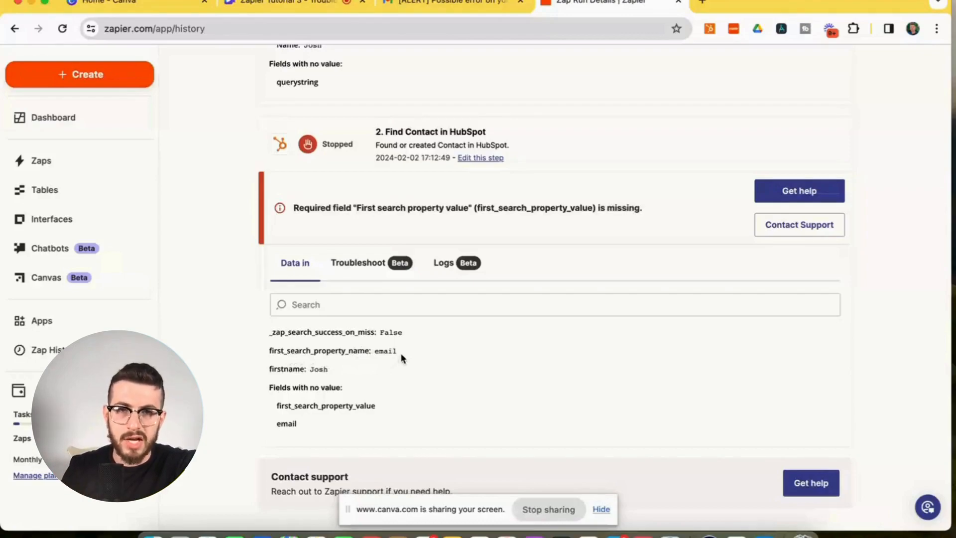
mouse_move(356, 371)
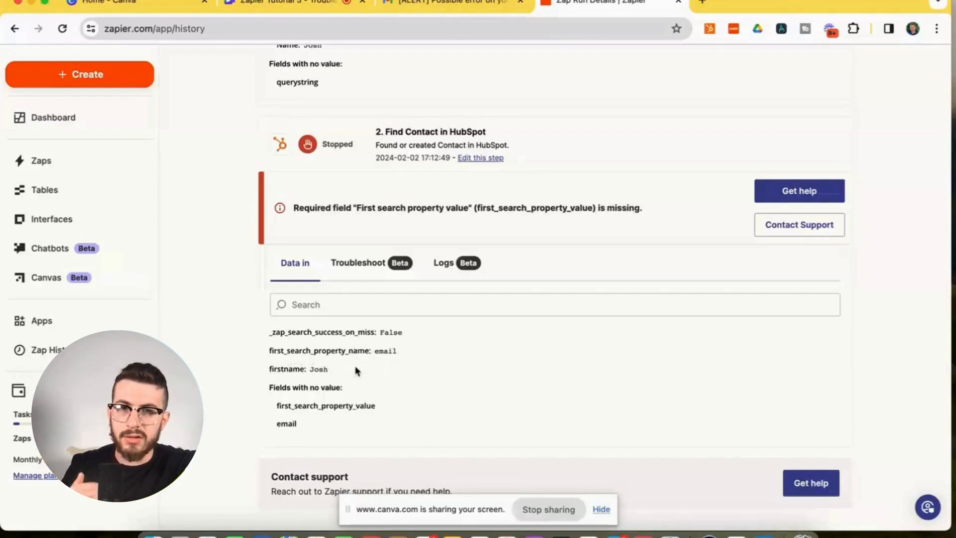
double_click(298, 366)
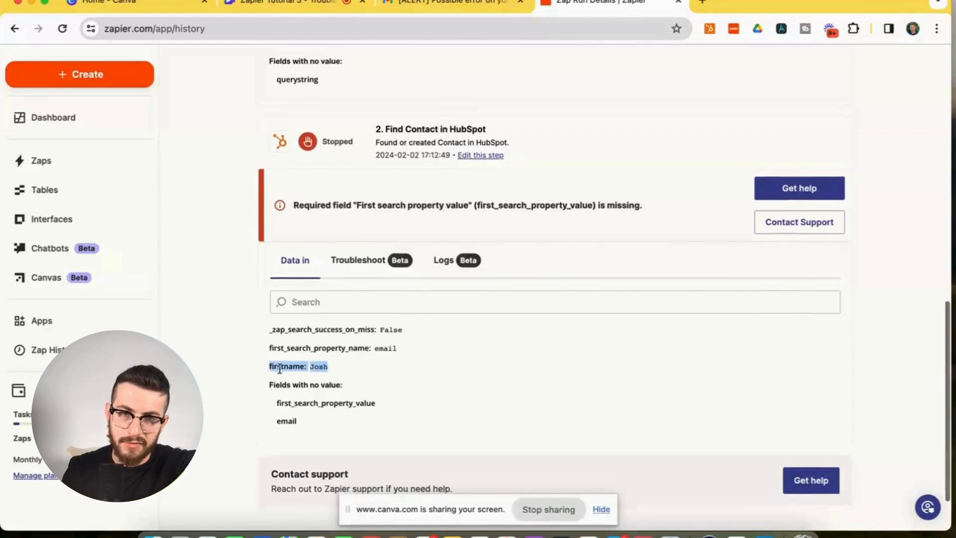
scroll(down, 3)
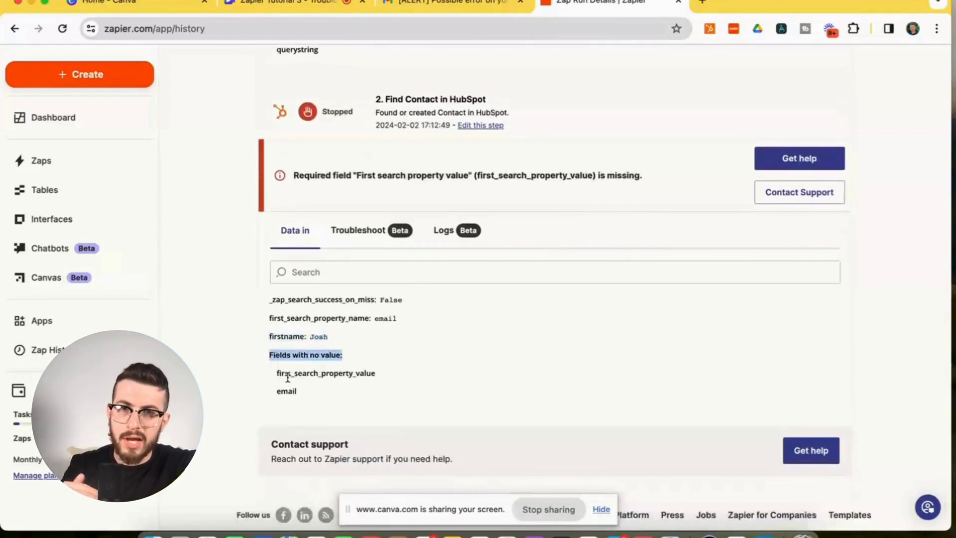
mouse_move(368, 382)
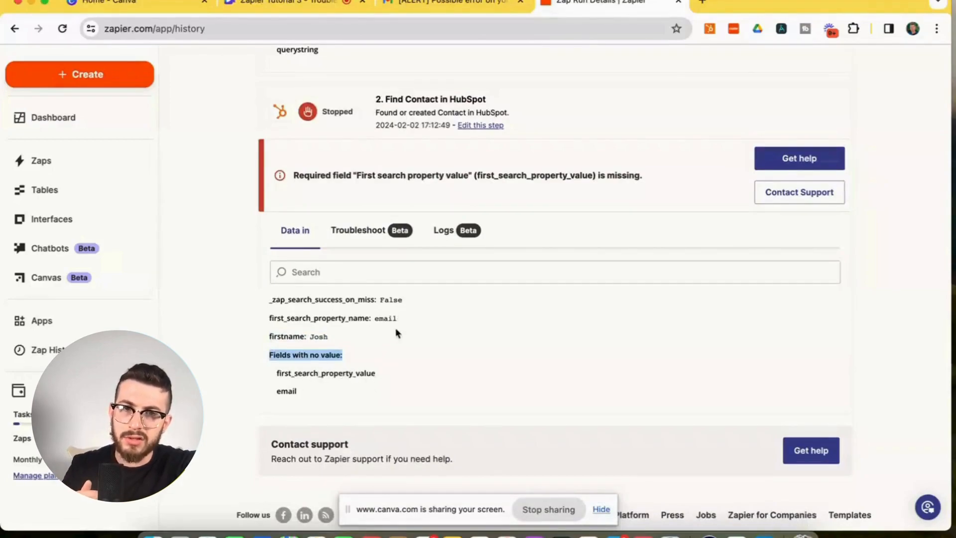
mouse_move(361, 382)
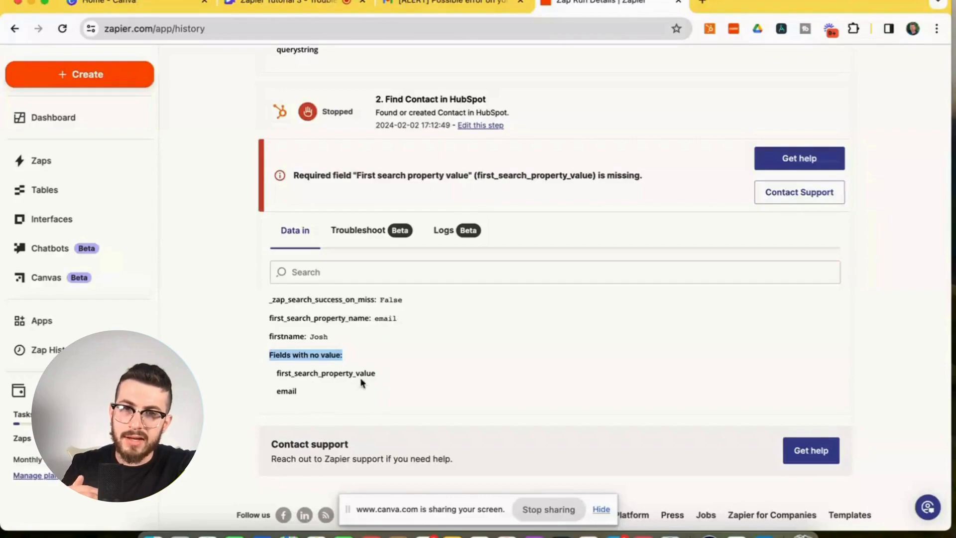
mouse_move(397, 380)
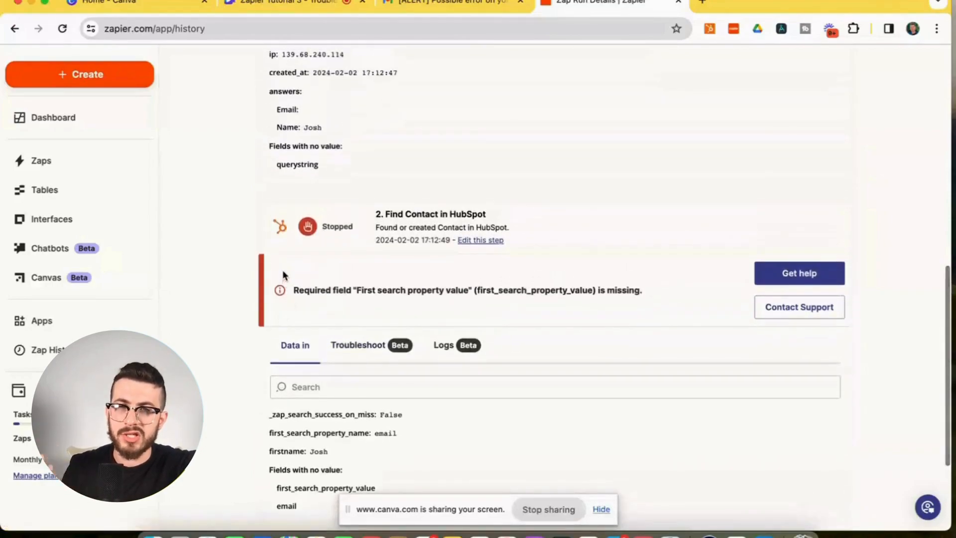
scroll(up, 3)
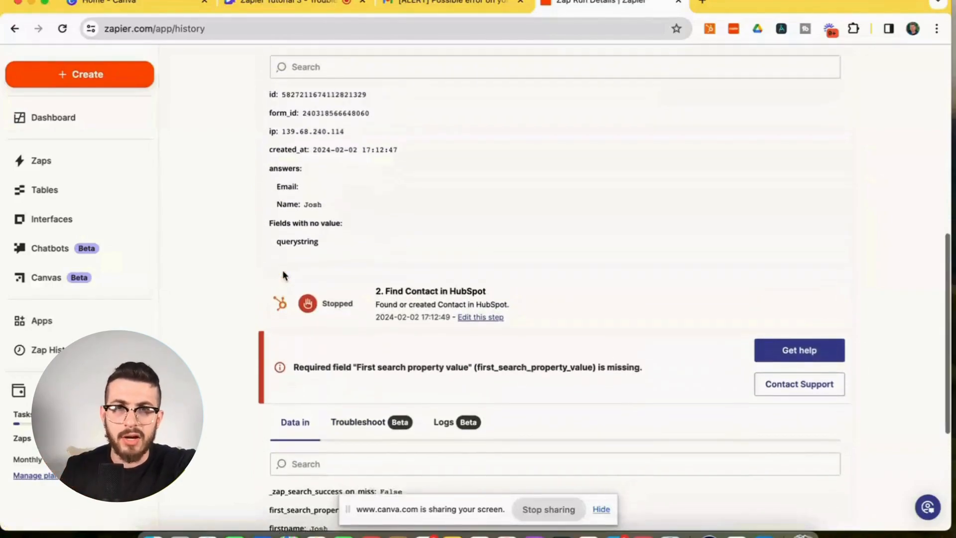
scroll(down, 3)
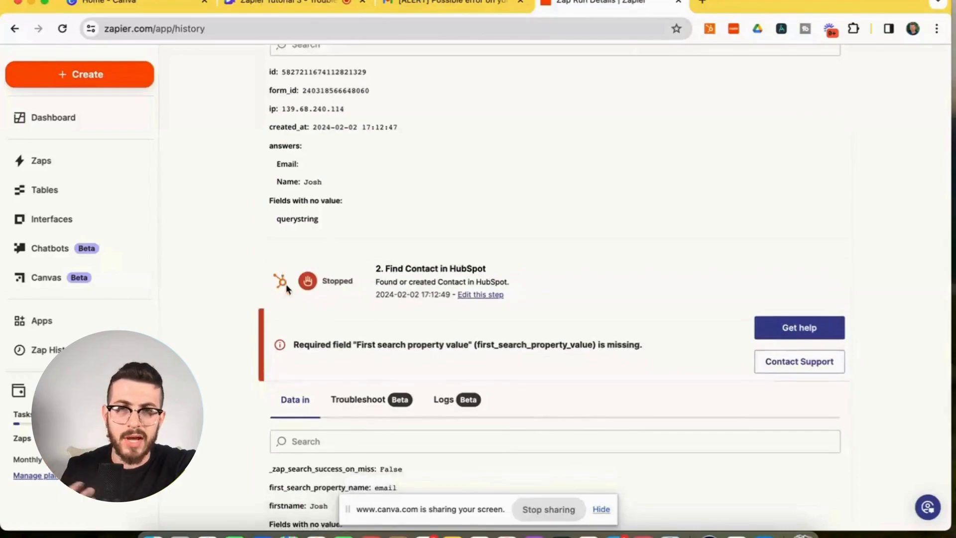
mouse_move(298, 314)
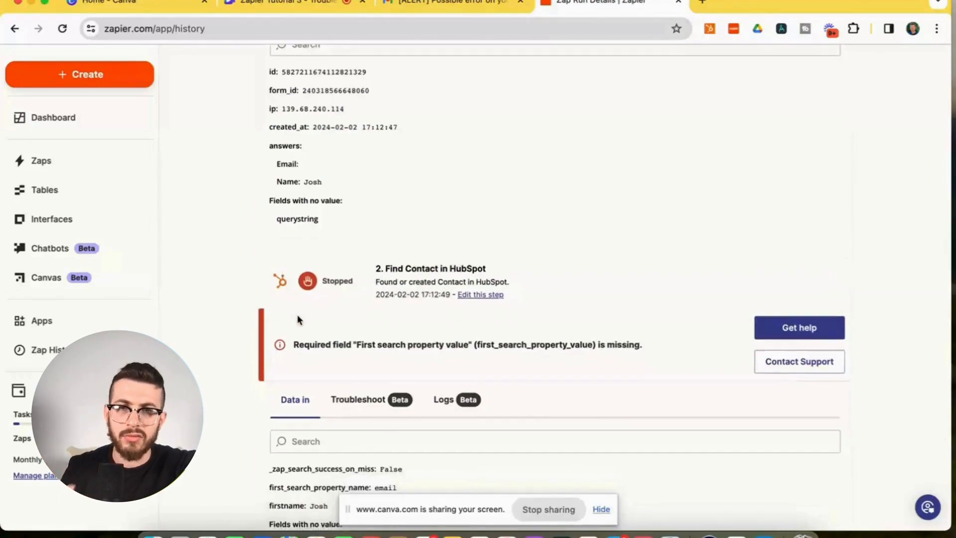
mouse_move(480, 294)
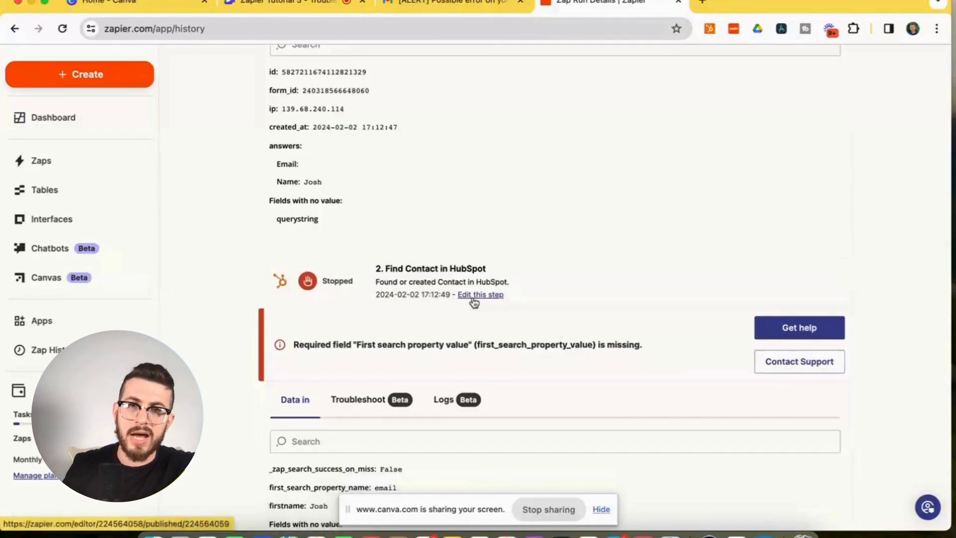
scroll(up, 3)
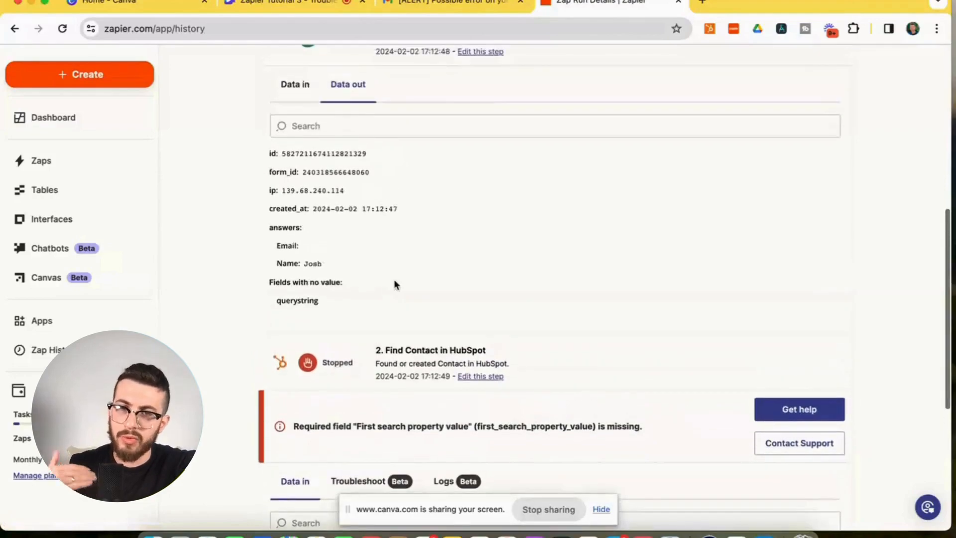
scroll(up, 3)
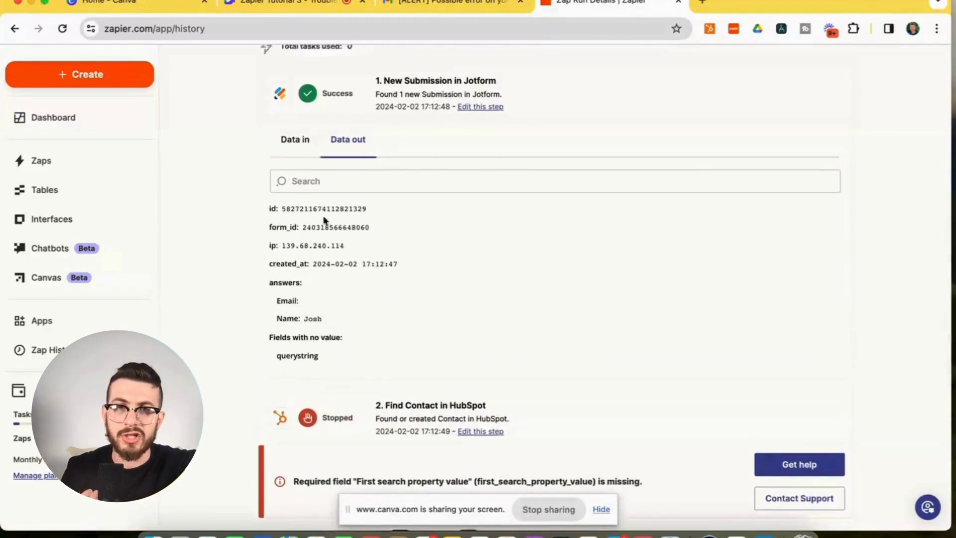
scroll(up, 3)
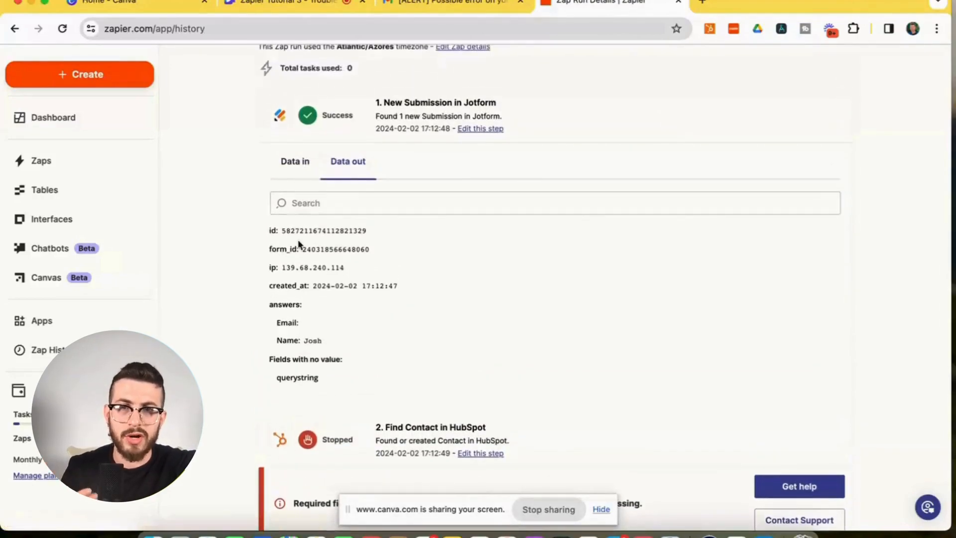
mouse_move(268, 301)
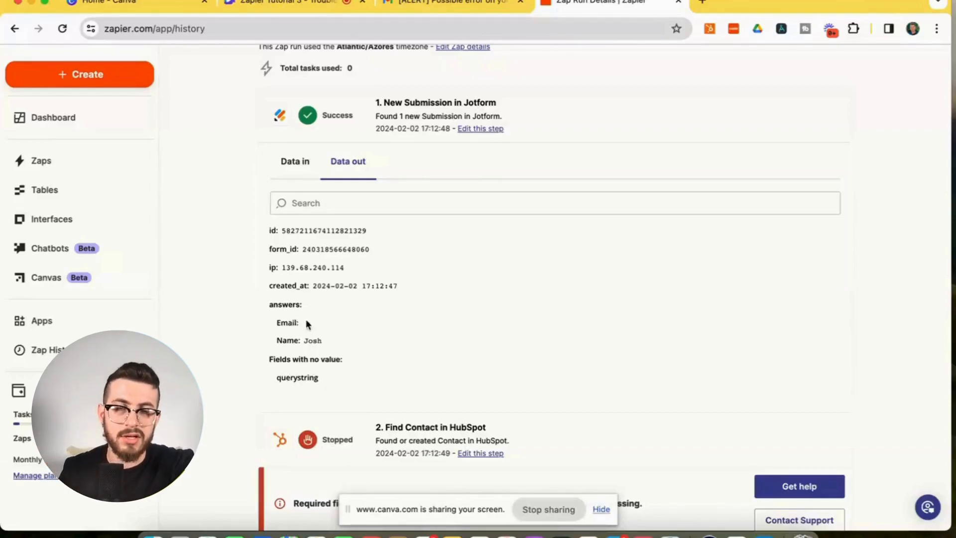
click(296, 2)
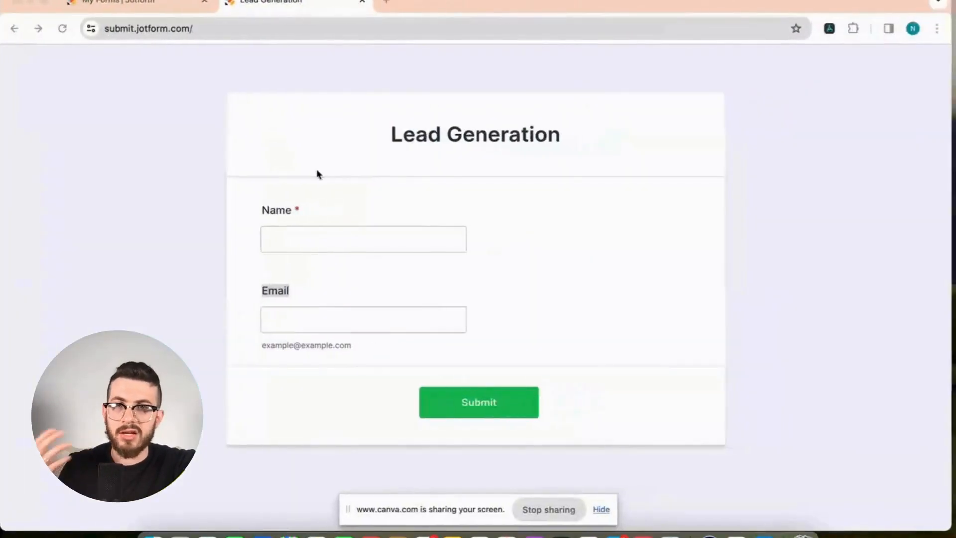
right_click(317, 176)
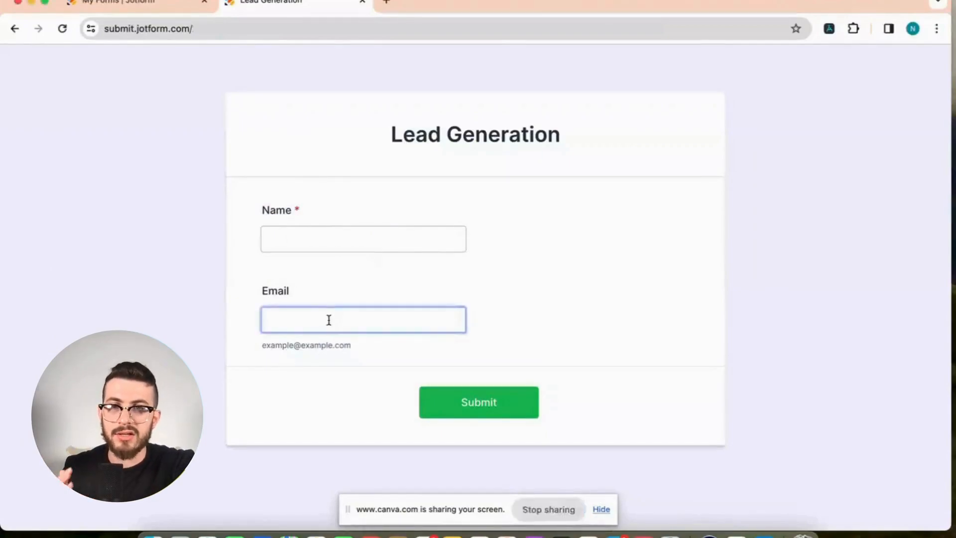
click(362, 320)
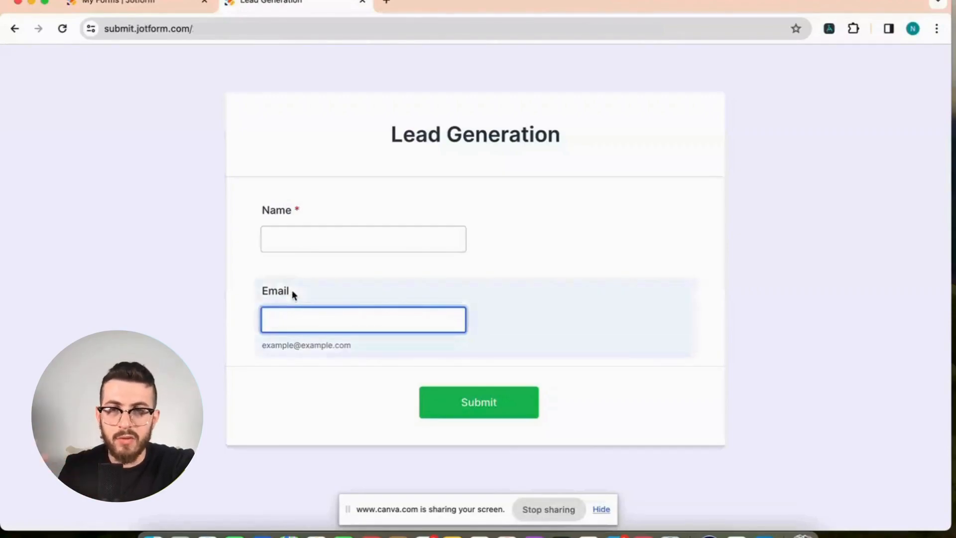
click(362, 238)
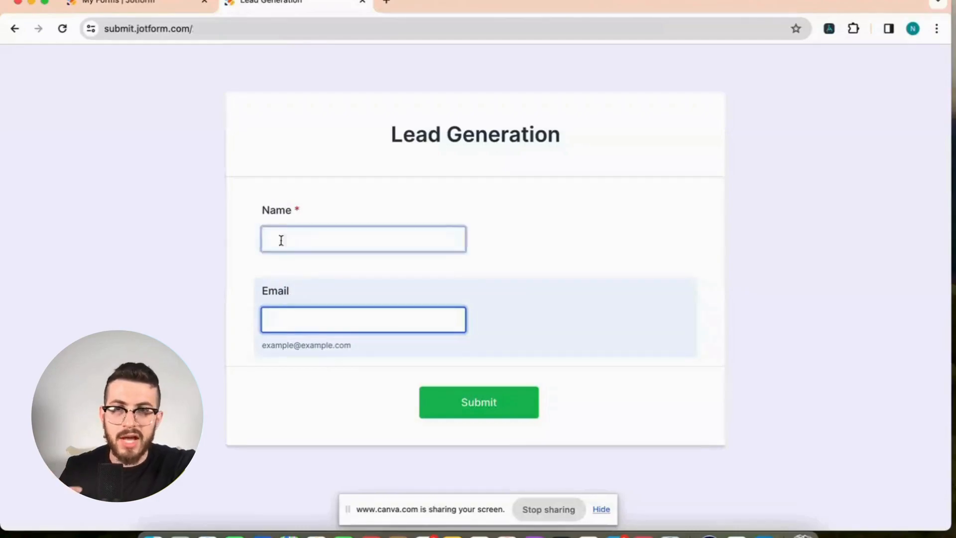
click(363, 319)
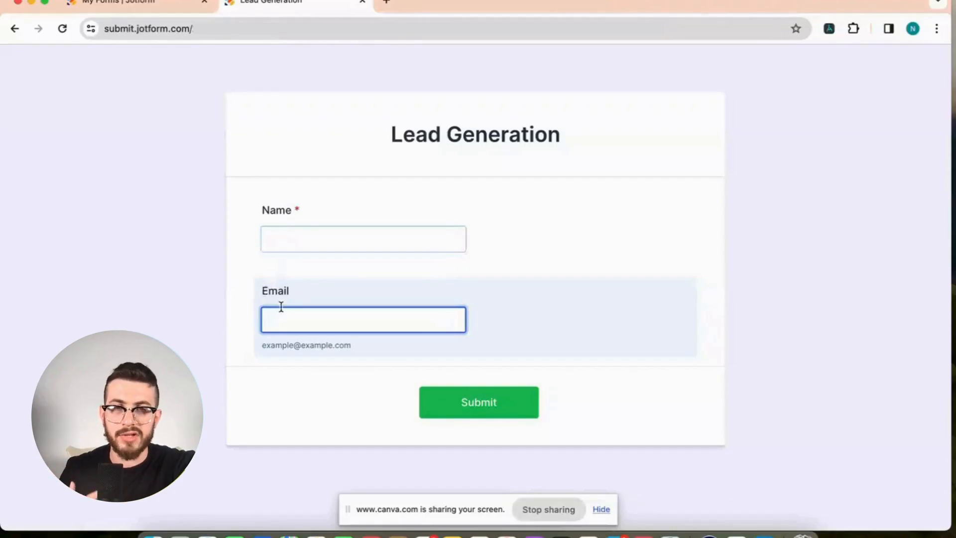
click(451, 2)
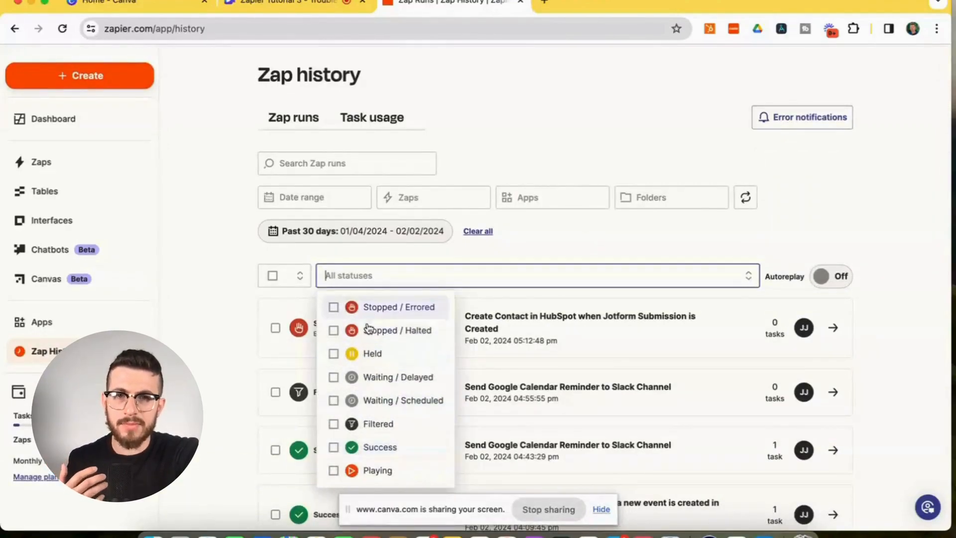
mouse_move(378, 424)
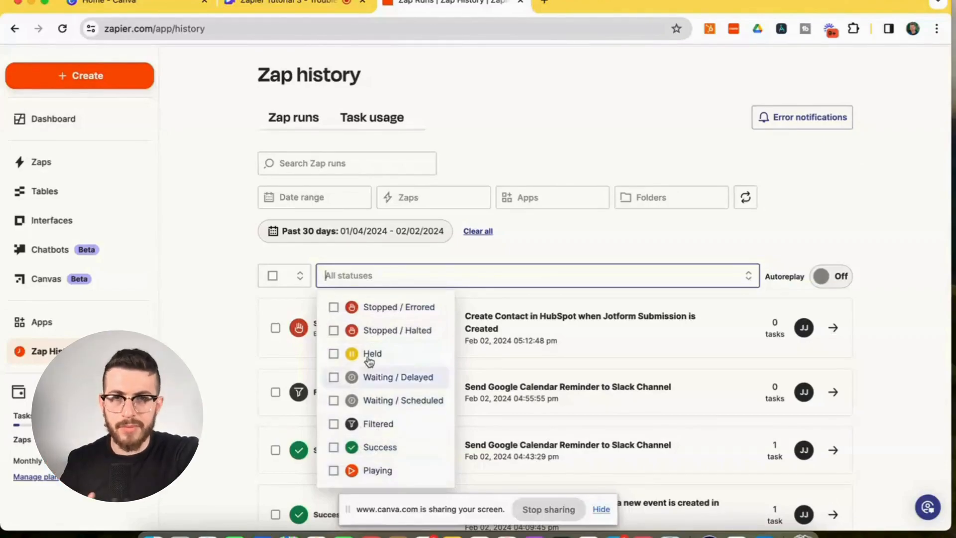
mouse_move(427, 315)
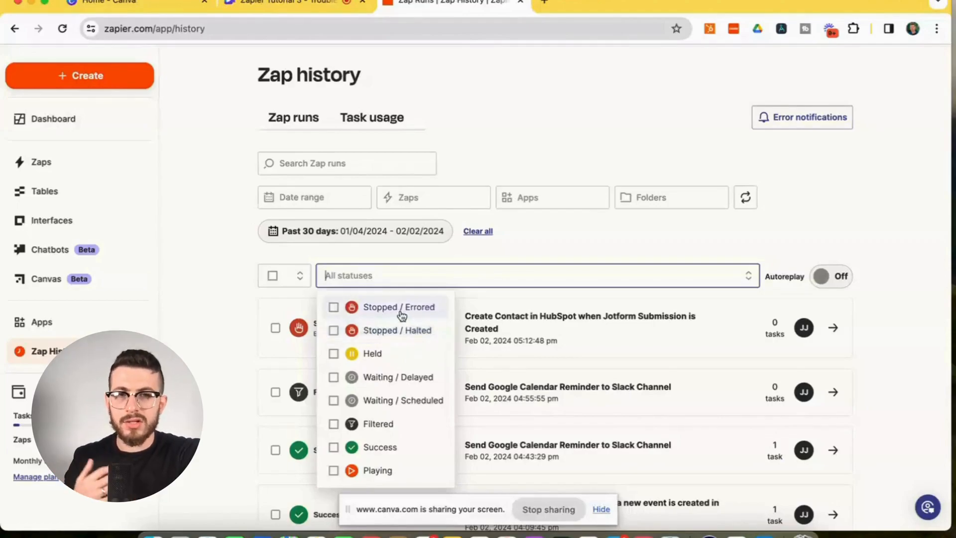
mouse_move(397, 330)
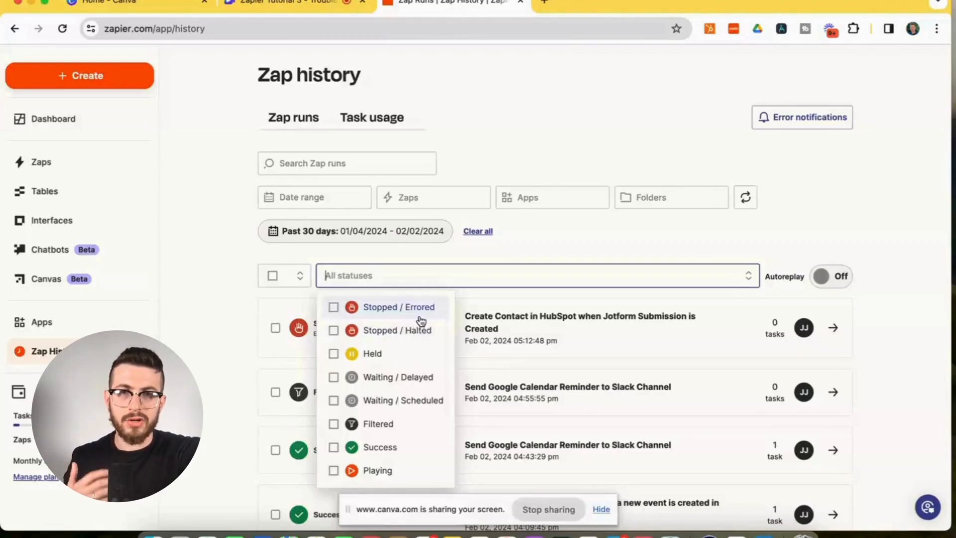
mouse_move(366, 314)
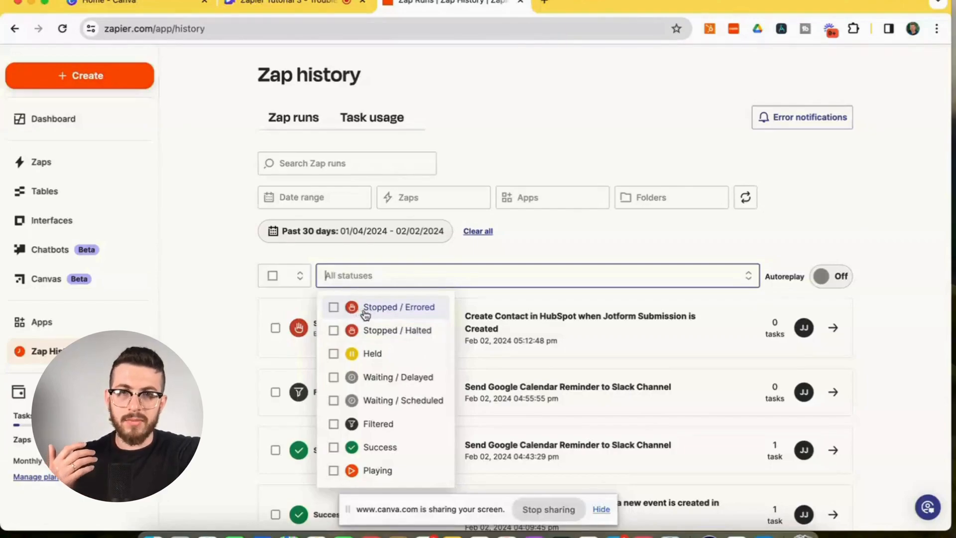
mouse_move(401, 317)
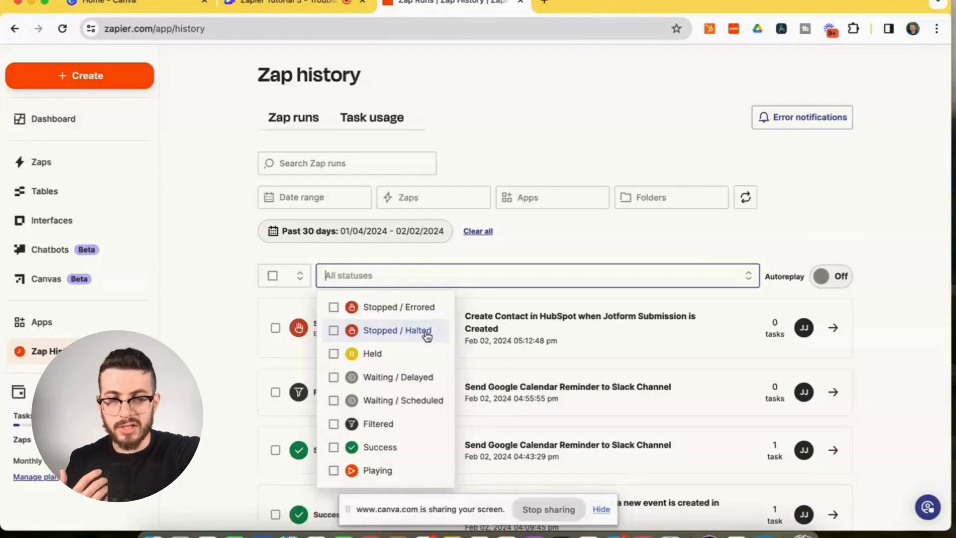
mouse_move(402, 314)
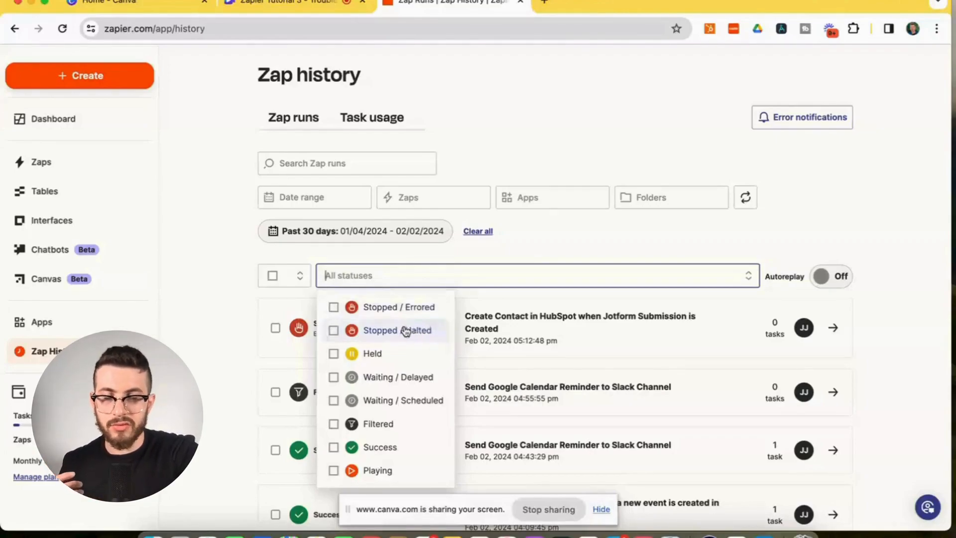
mouse_move(406, 356)
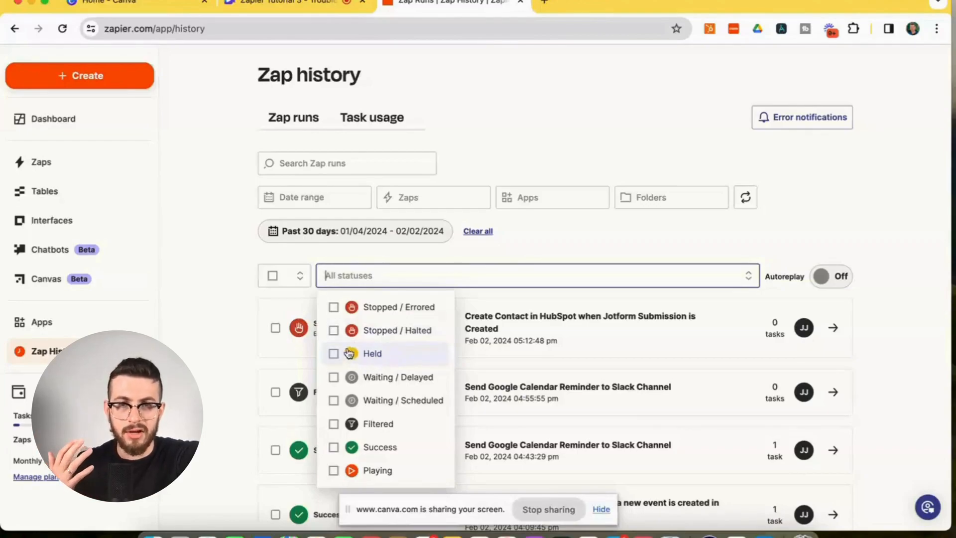
mouse_move(397, 376)
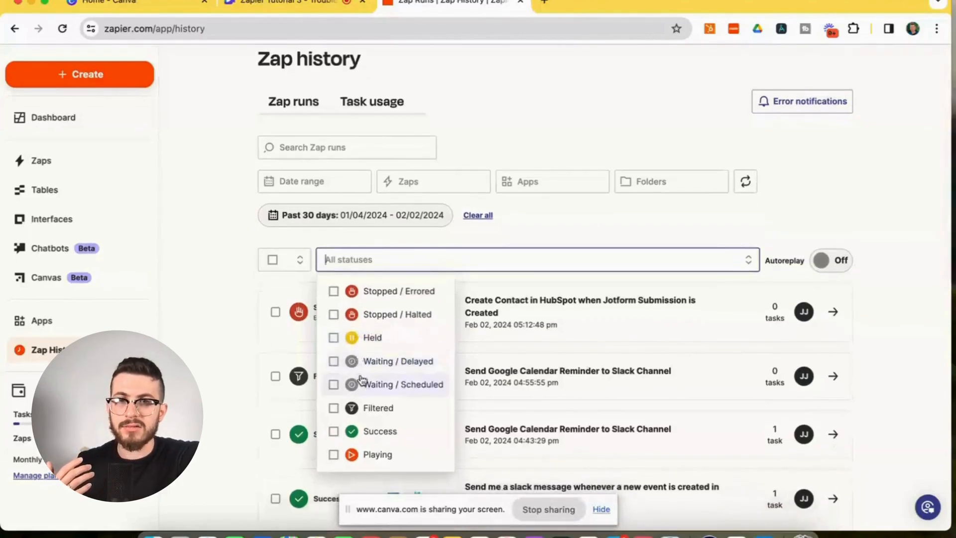
mouse_move(377, 361)
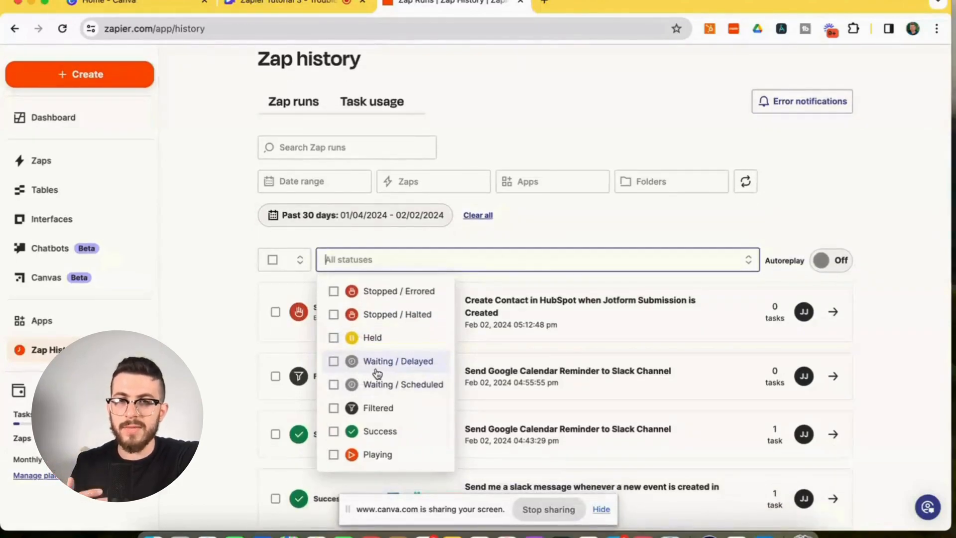
mouse_move(403, 384)
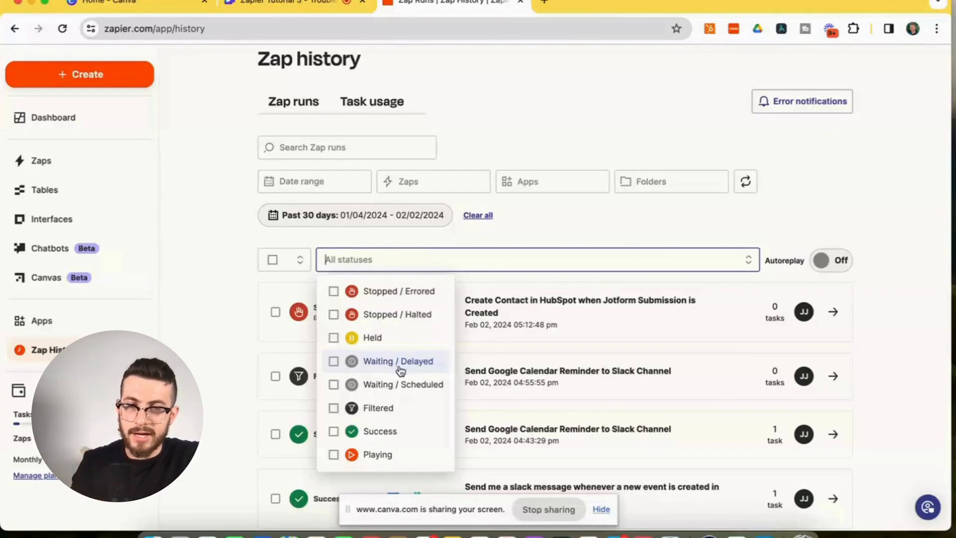
mouse_move(423, 371)
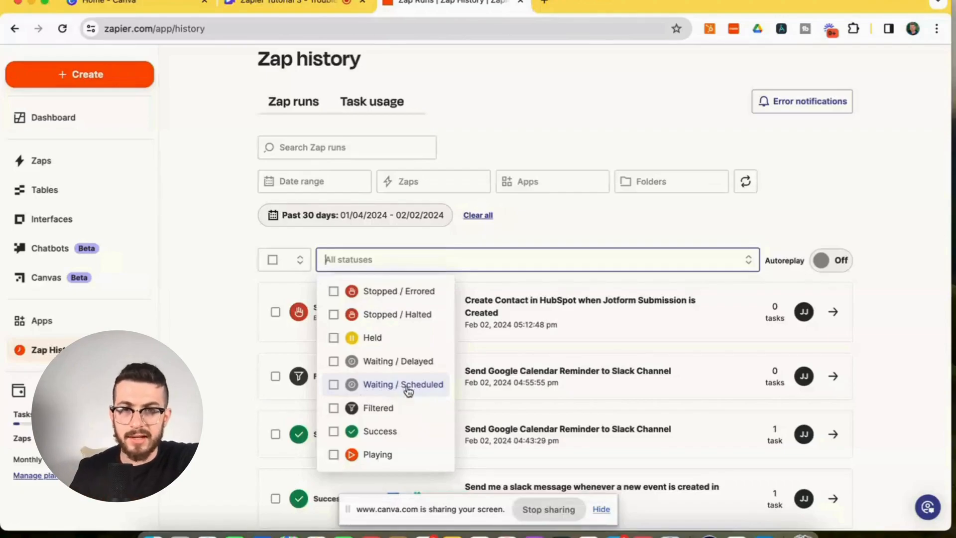
mouse_move(401, 408)
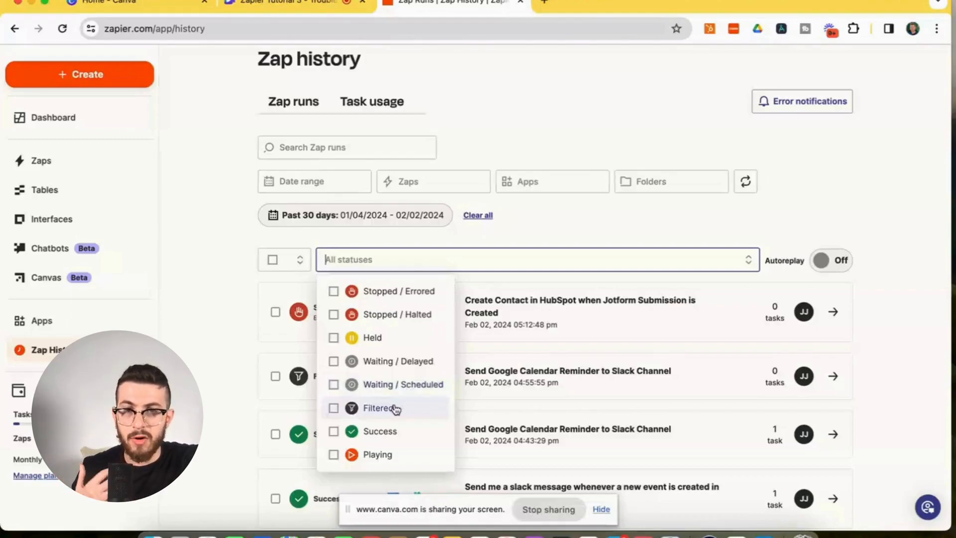
mouse_move(380, 432)
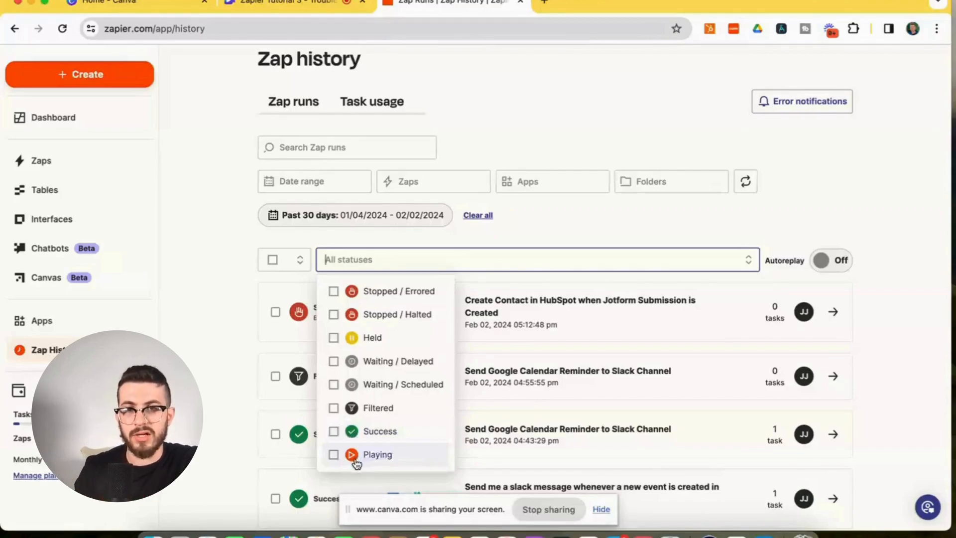
mouse_move(352, 456)
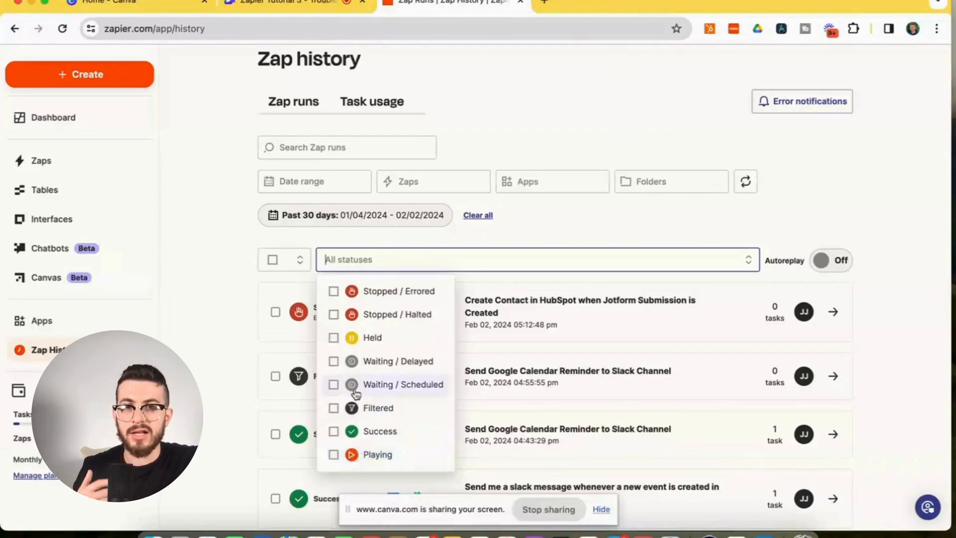
mouse_move(376, 454)
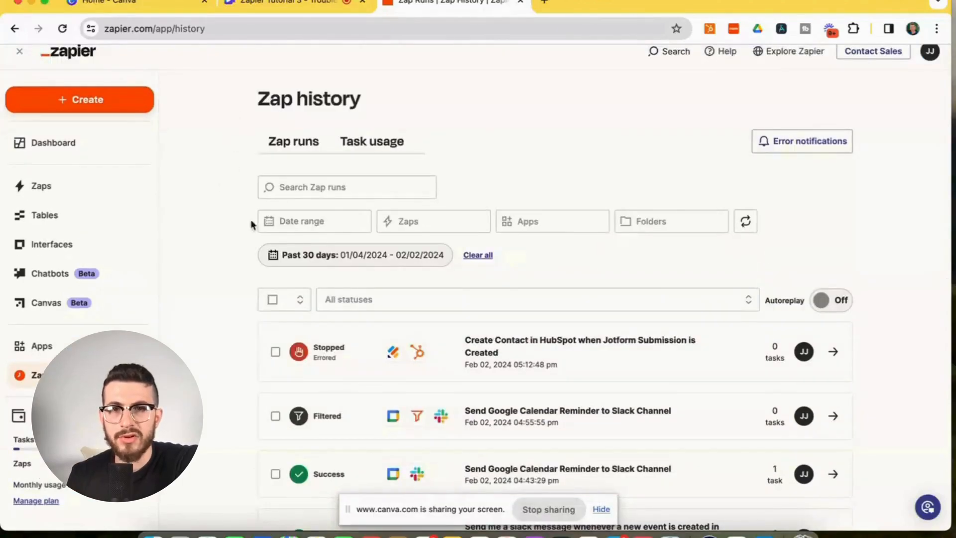
- Filter Zap history to the Send Google Calendar Reminder to Slack Channel Zap
click(347, 186)
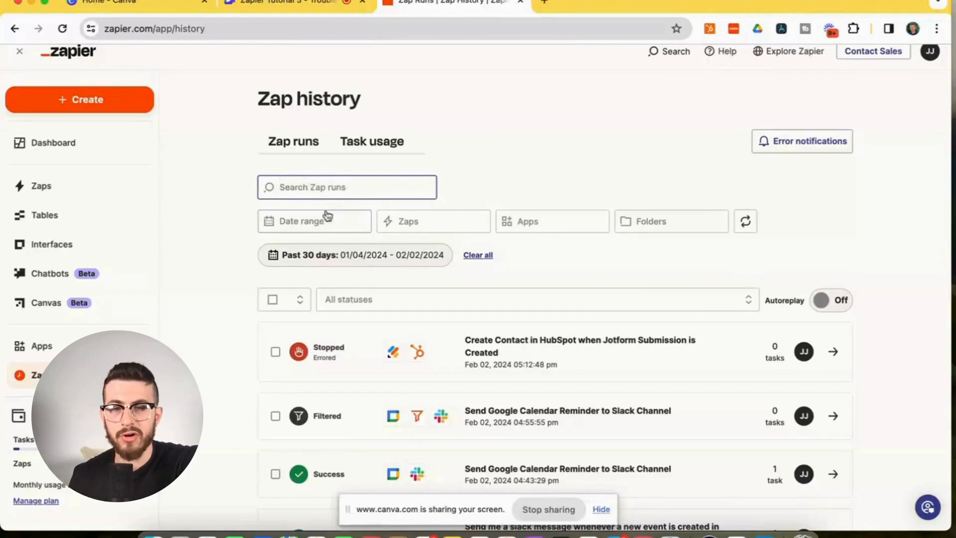
click(314, 221)
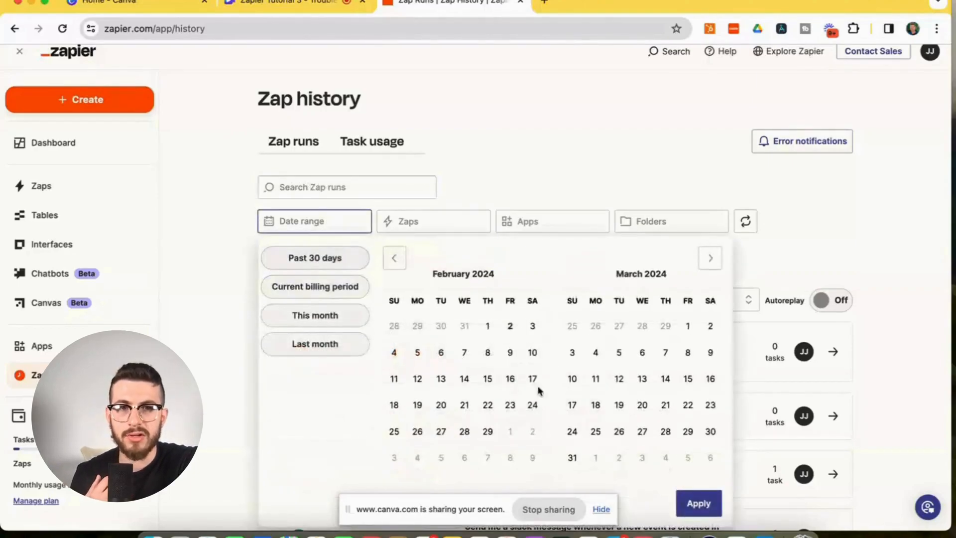
mouse_move(621, 281)
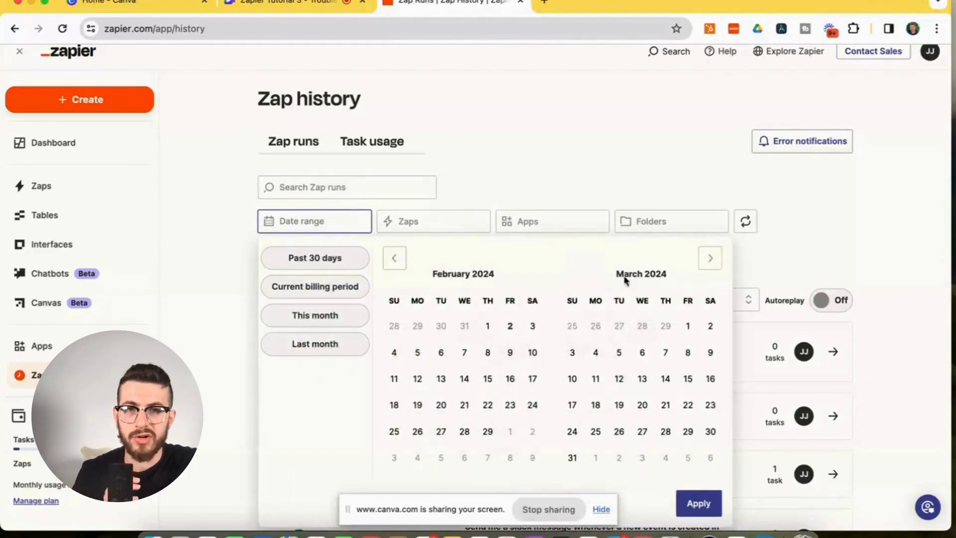
click(434, 221)
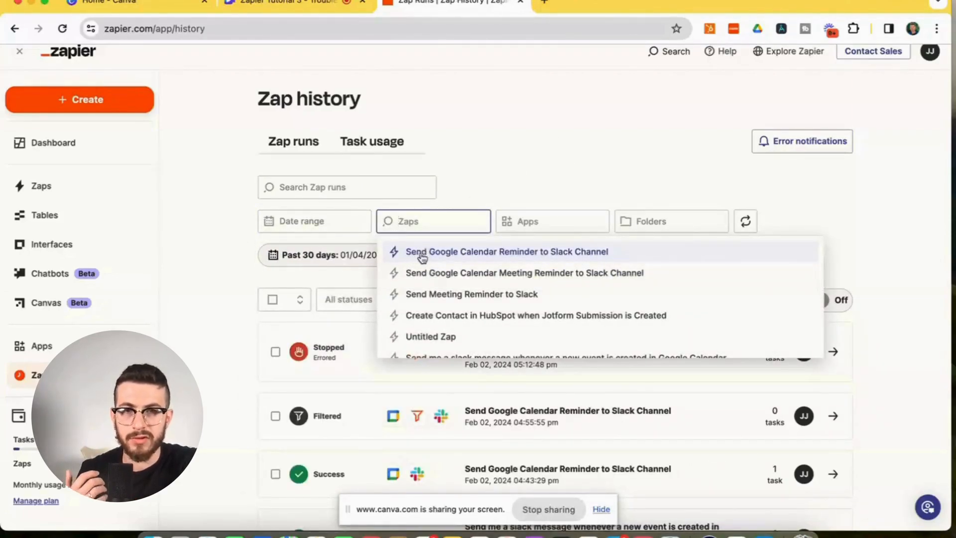
mouse_move(466, 257)
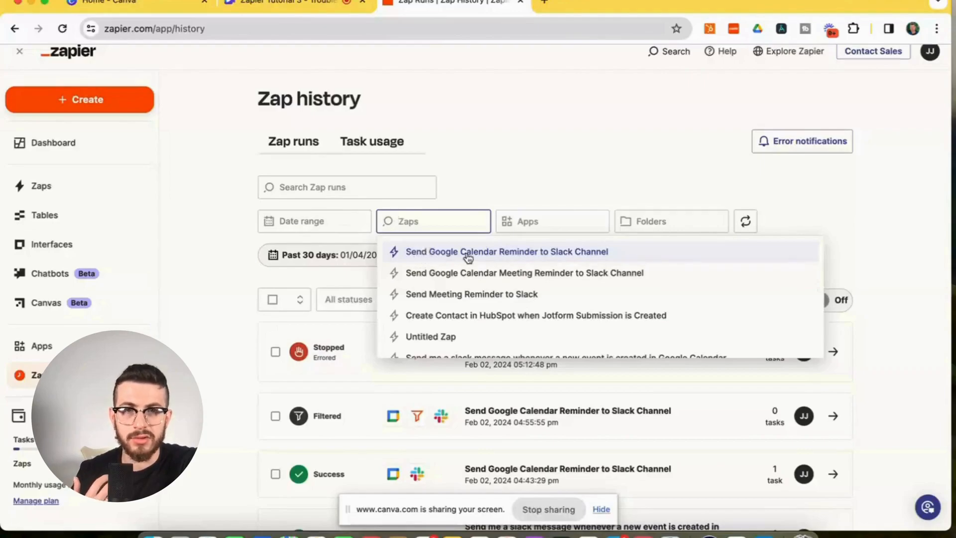
mouse_move(598, 256)
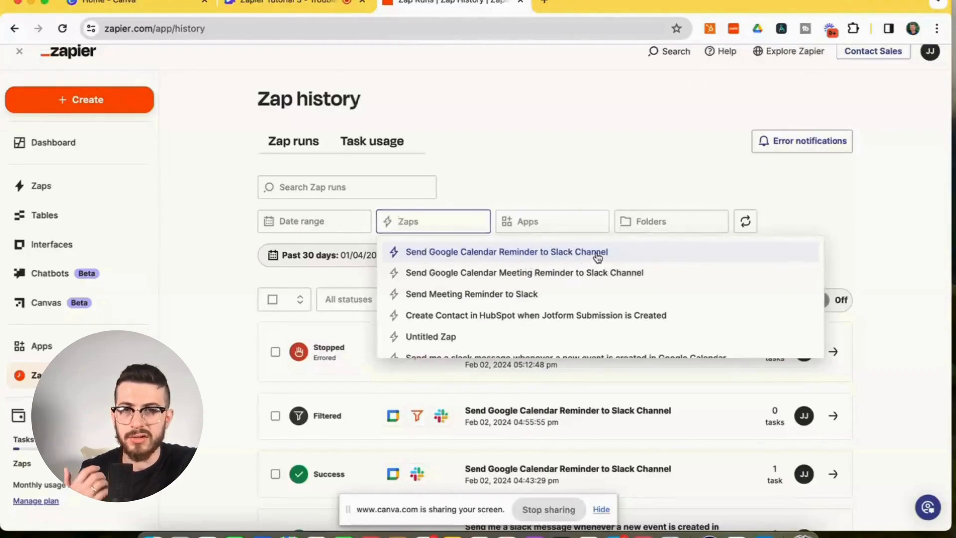
click(505, 251)
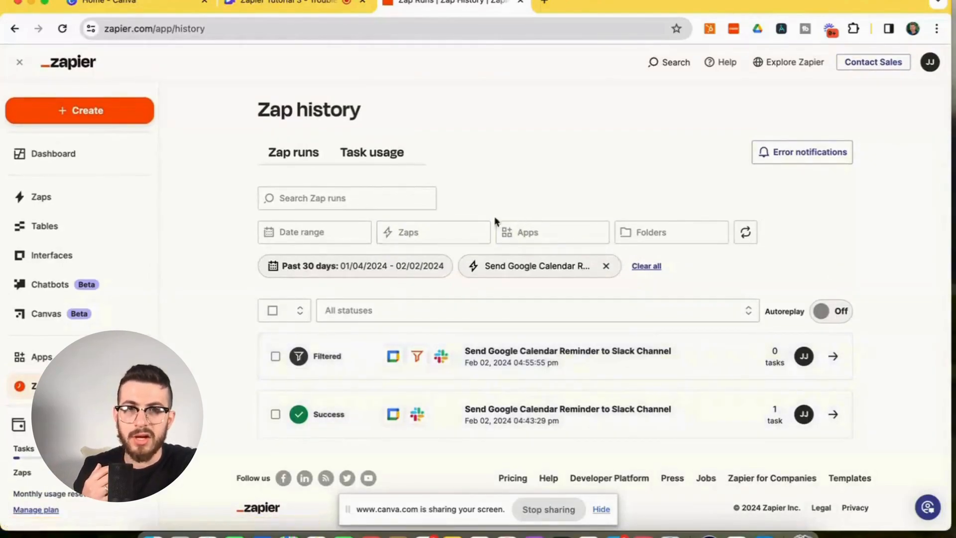
- Filter runs to Google Sheets, remove that filter, and check the Folders filter without choosing one
click(551, 232)
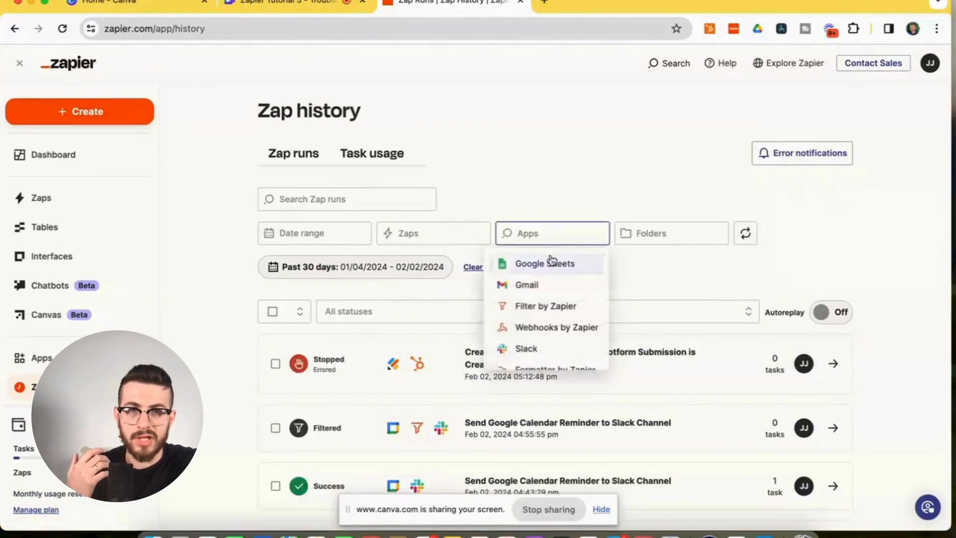
click(544, 263)
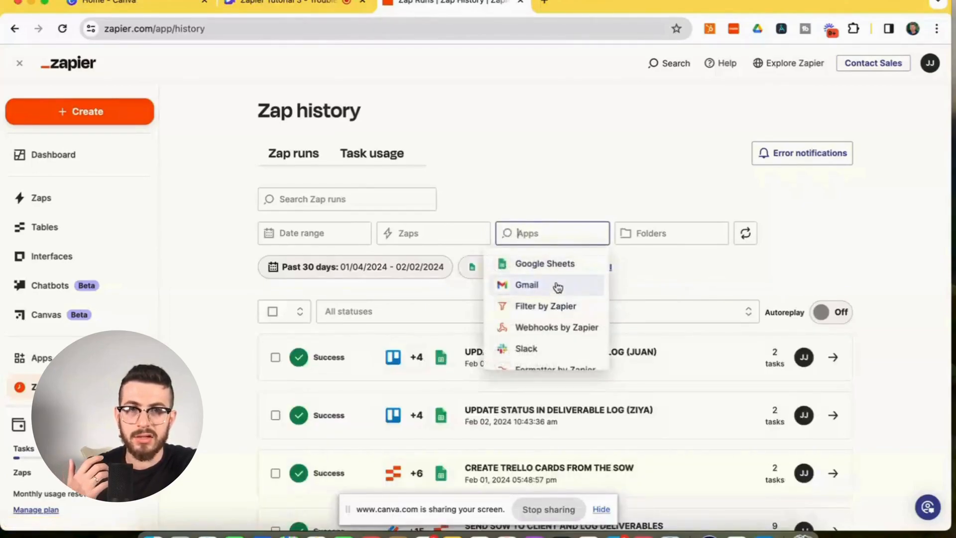
click(544, 263)
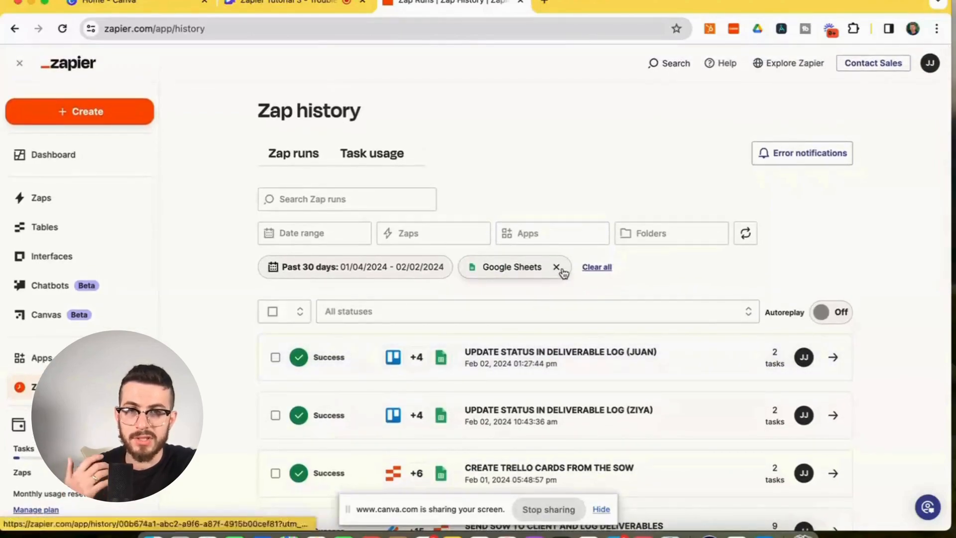
click(555, 267)
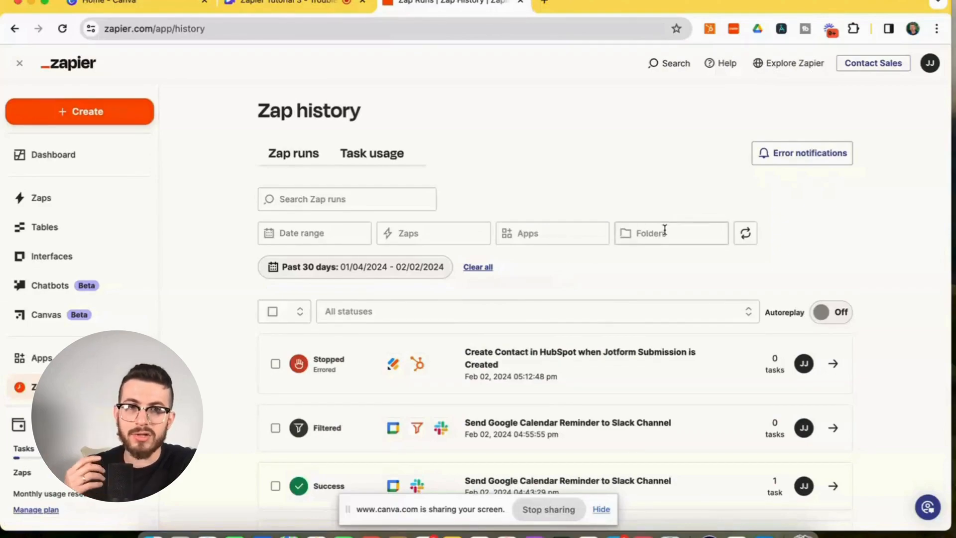
click(671, 233)
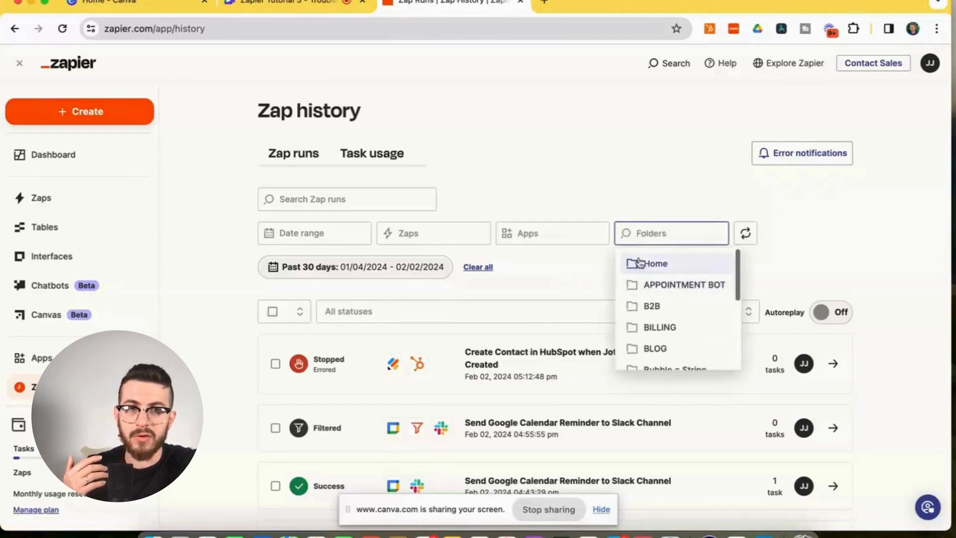
click(601, 206)
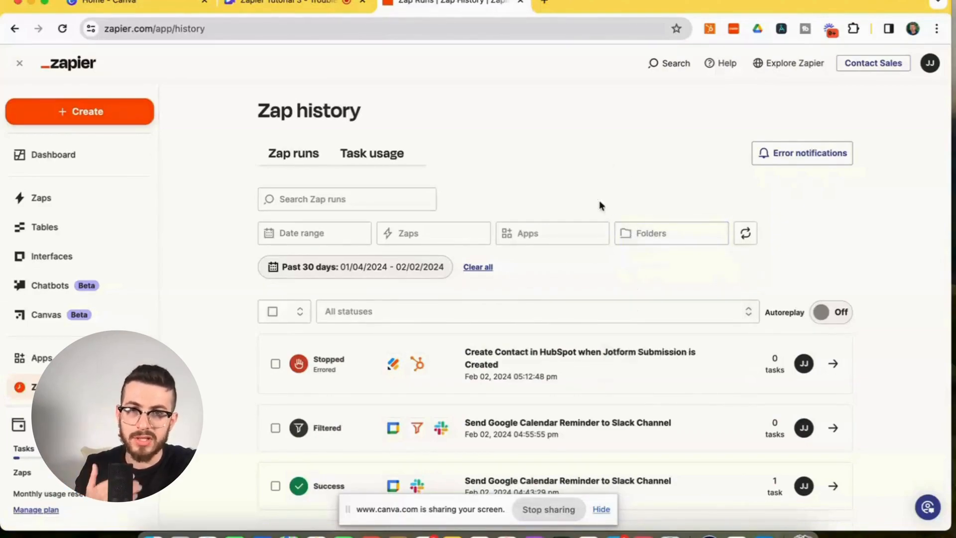
scroll(down, 3)
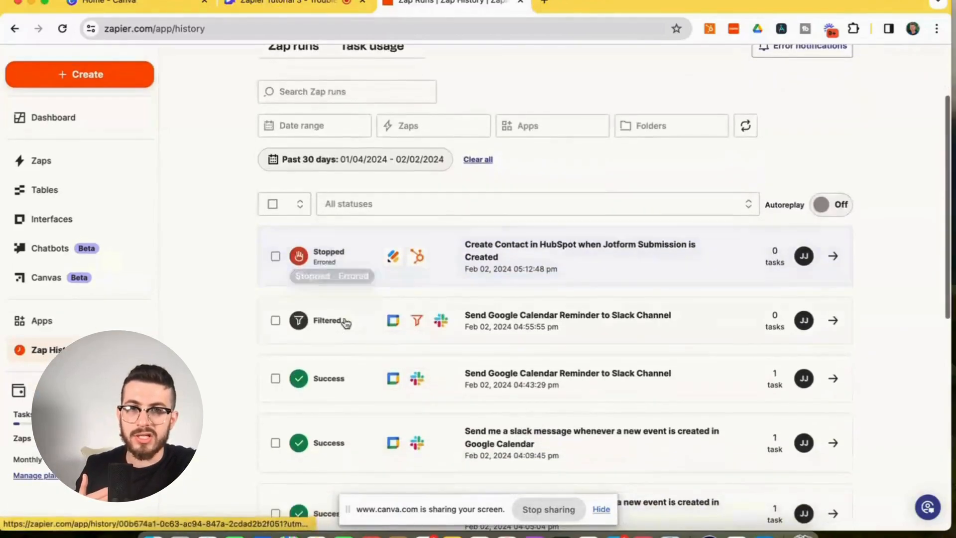
scroll(down, 3)
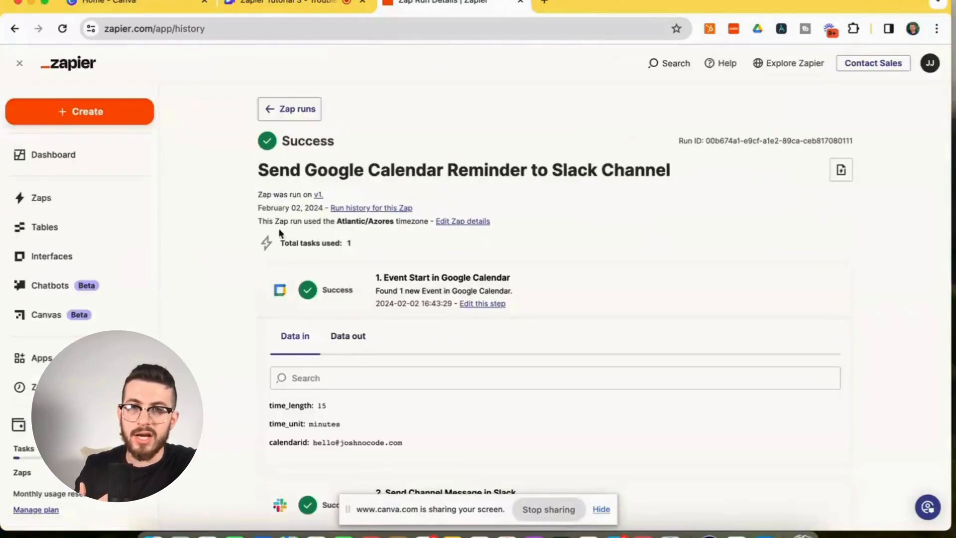
scroll(down, 3)
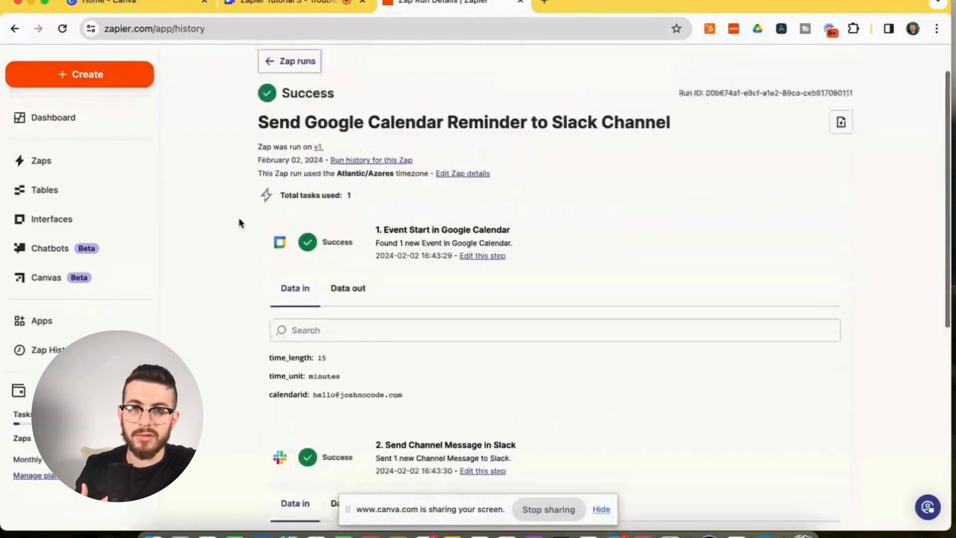
scroll(down, 3)
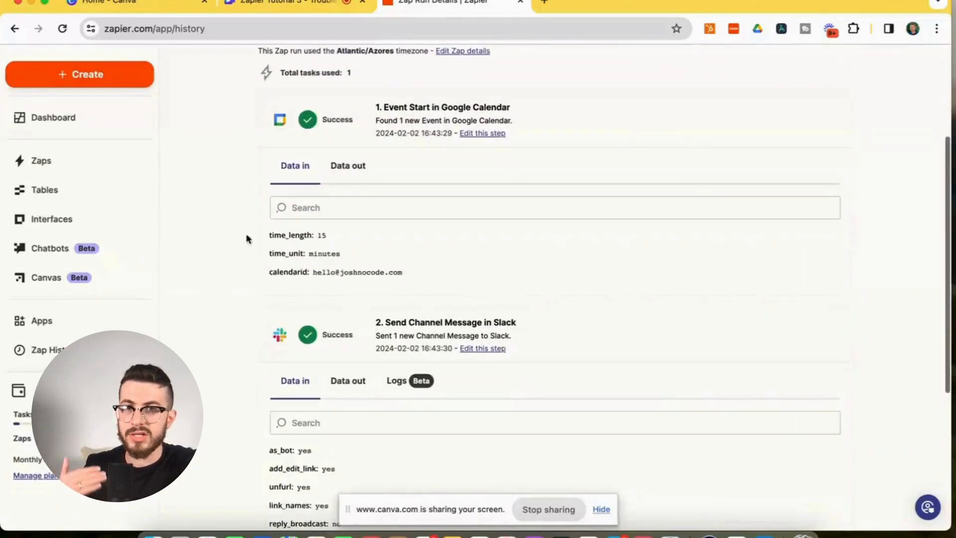
click(14, 28)
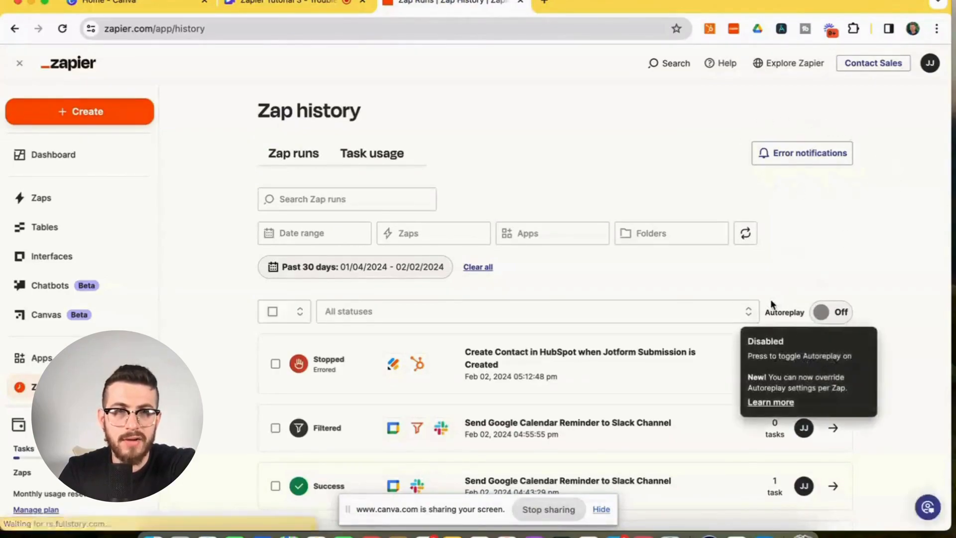
- Open Error Notification Settings and view the default rule's frequency choices: Immediately, Hourly Summary, Never
click(801, 154)
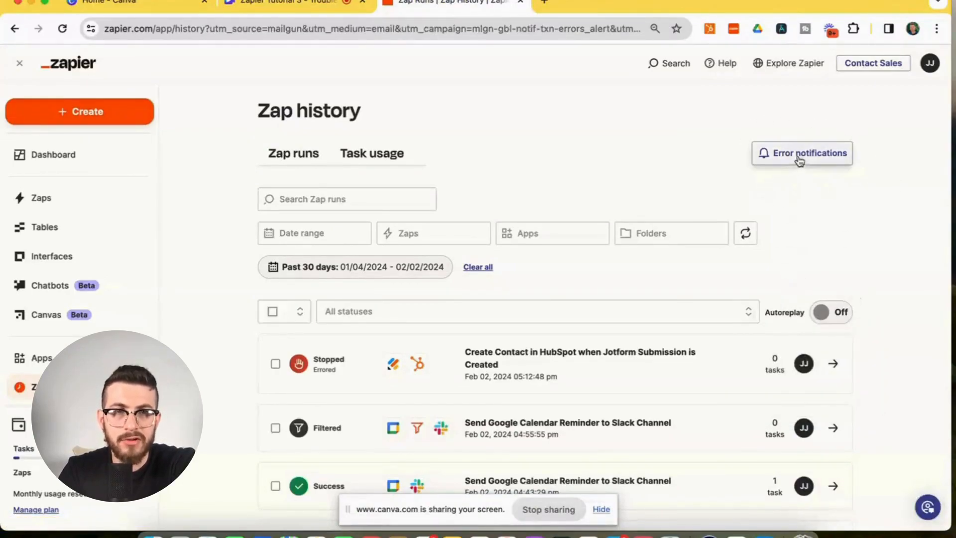
click(802, 153)
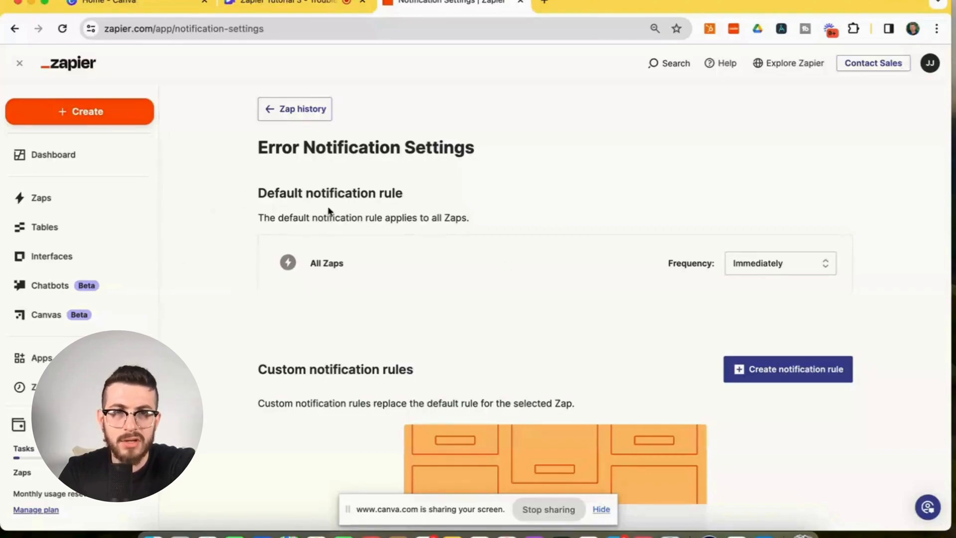
mouse_move(783, 271)
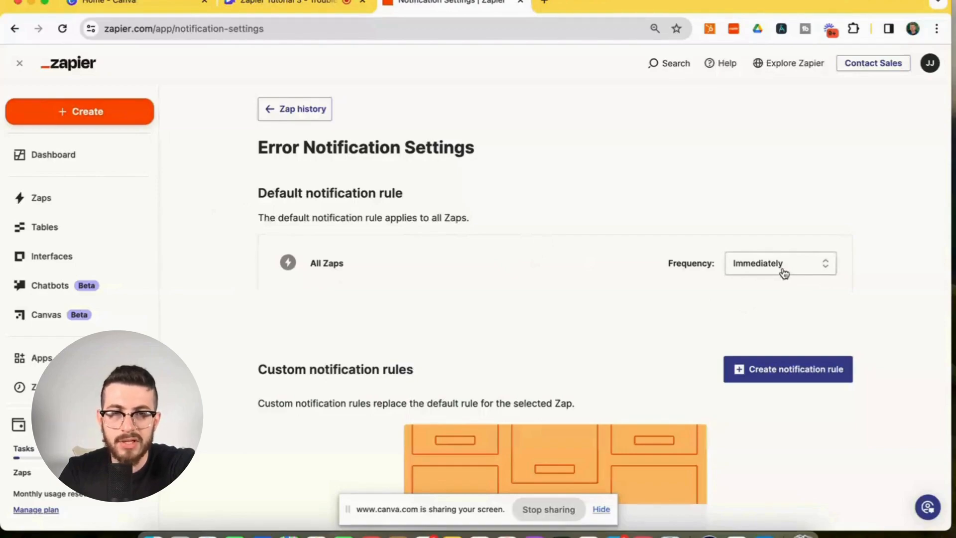
click(780, 263)
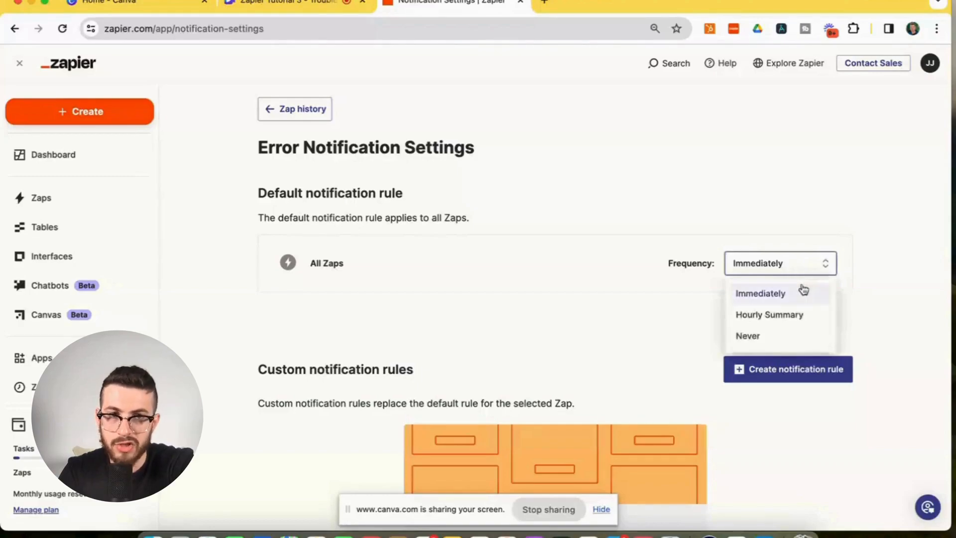
mouse_move(804, 315)
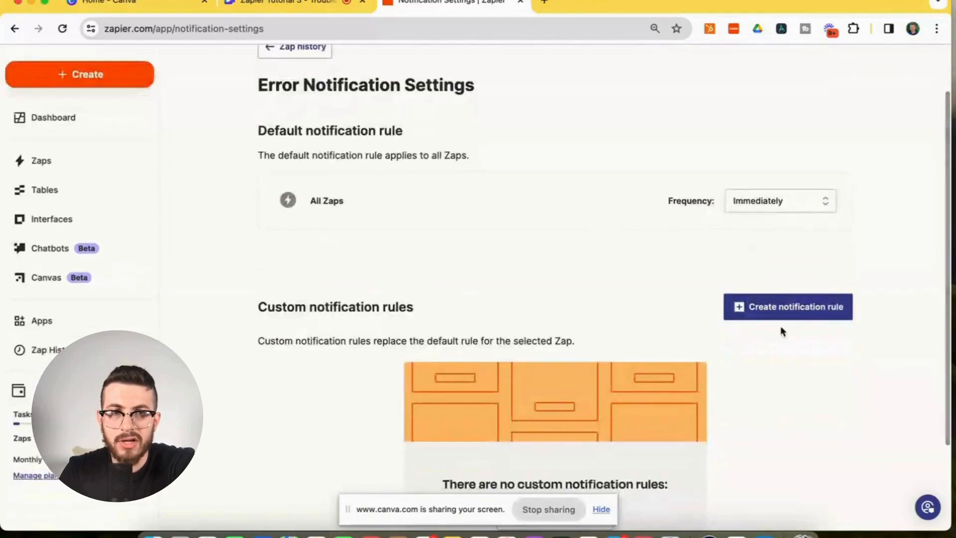
click(787, 307)
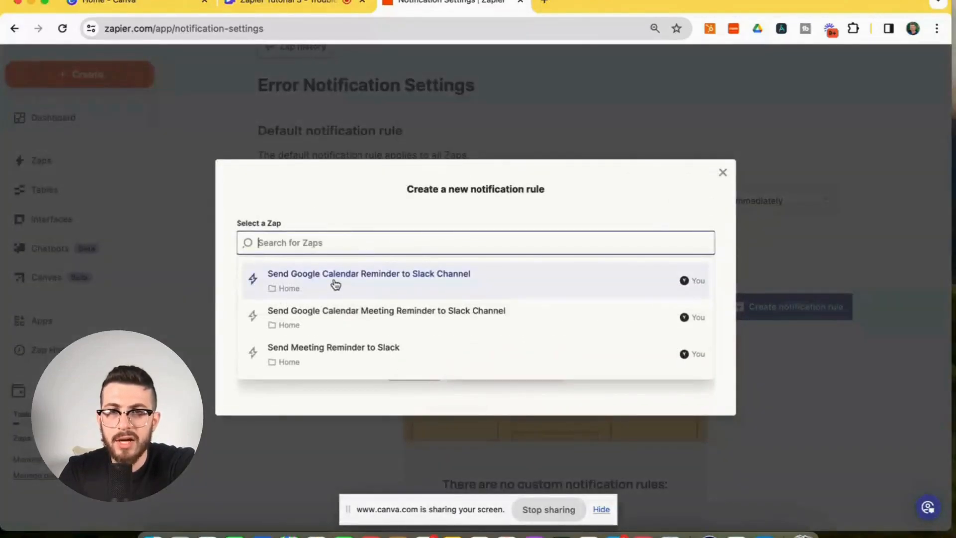
scroll(down, 3)
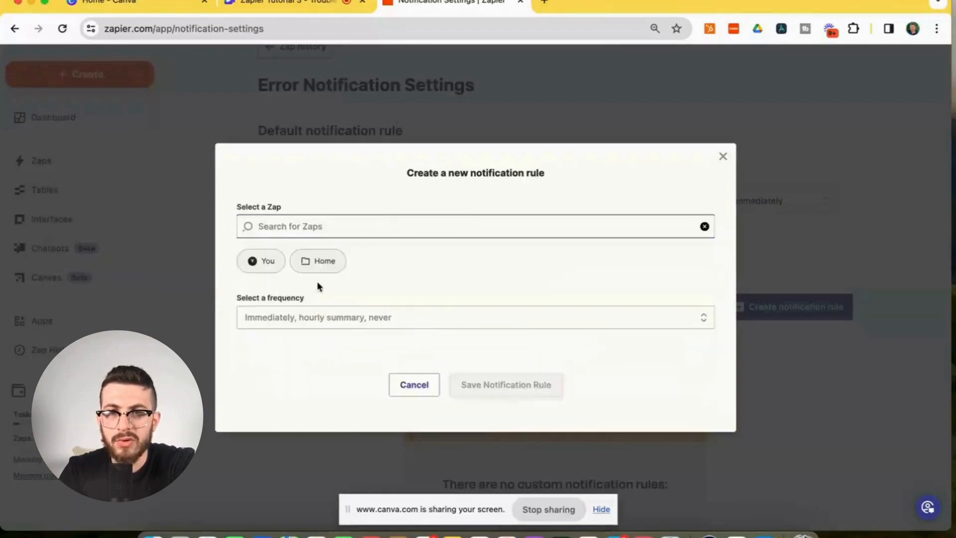
text(Send Google Calendar Reminder to Slack Channel)
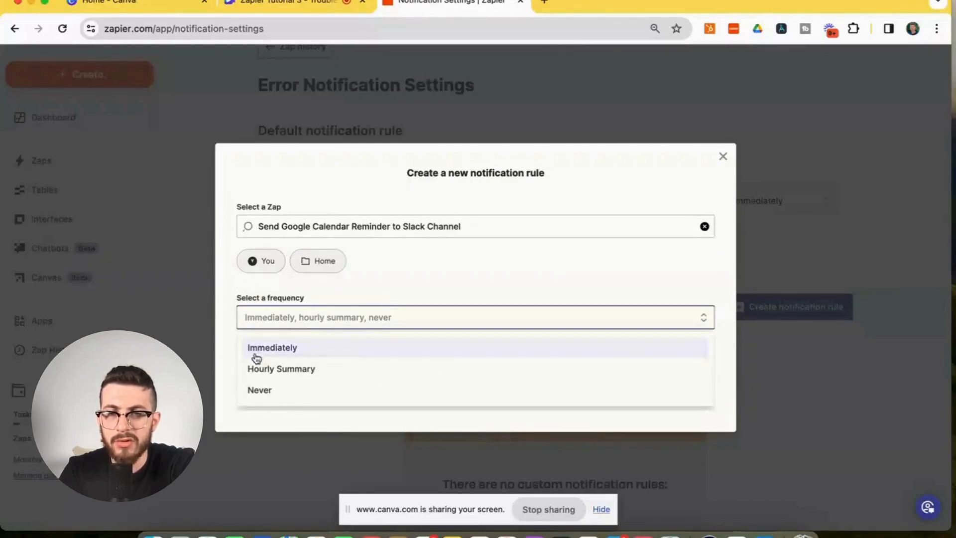
mouse_move(259, 390)
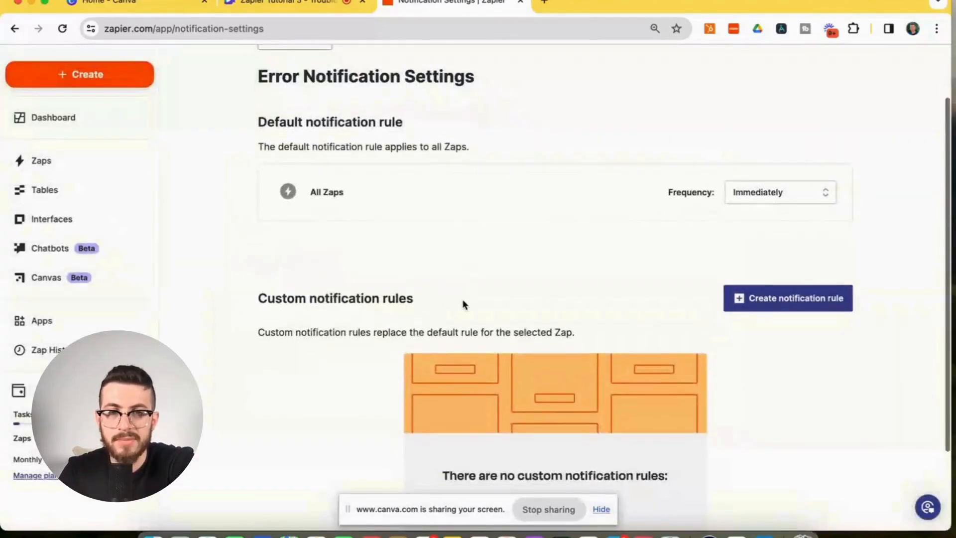
- Return to Zap history and switch Autoreplay on
click(46, 357)
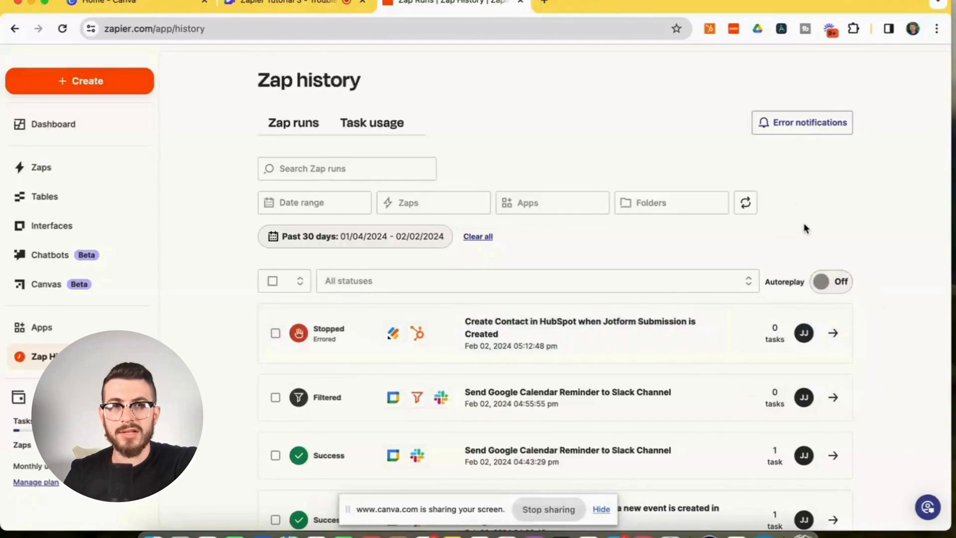
mouse_move(795, 257)
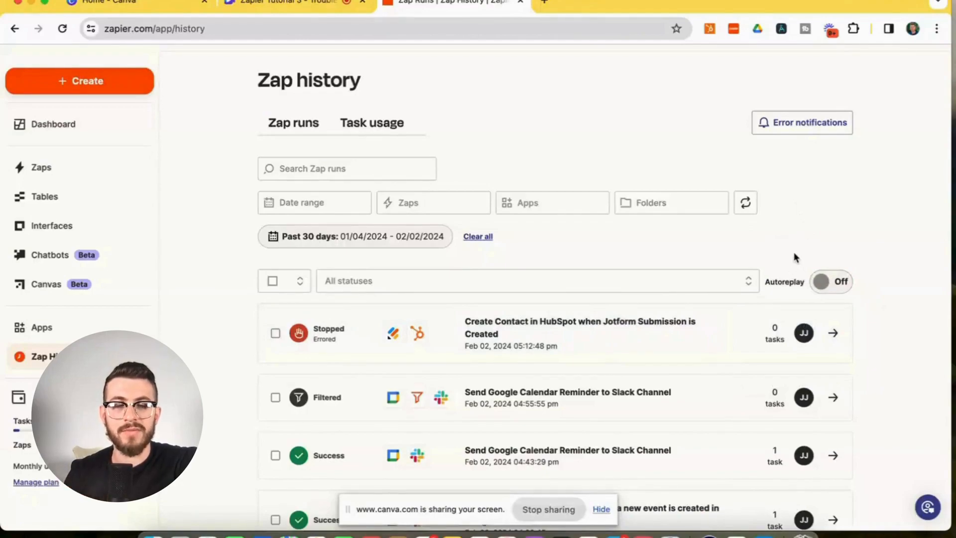
click(831, 281)
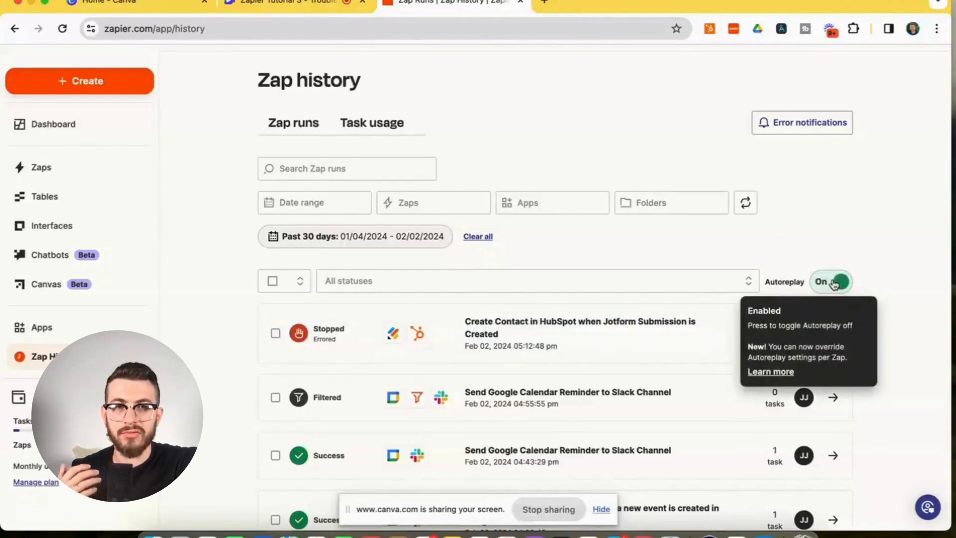
mouse_move(795, 247)
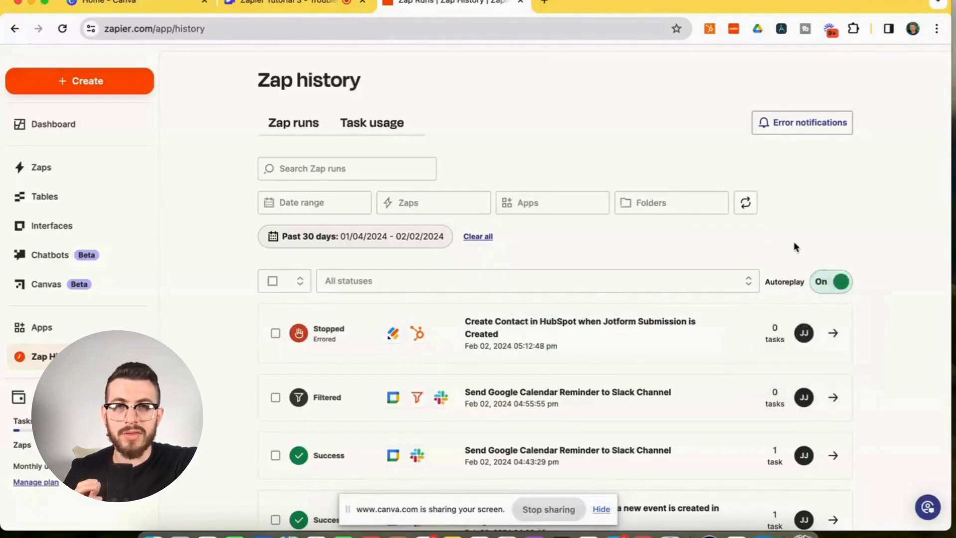